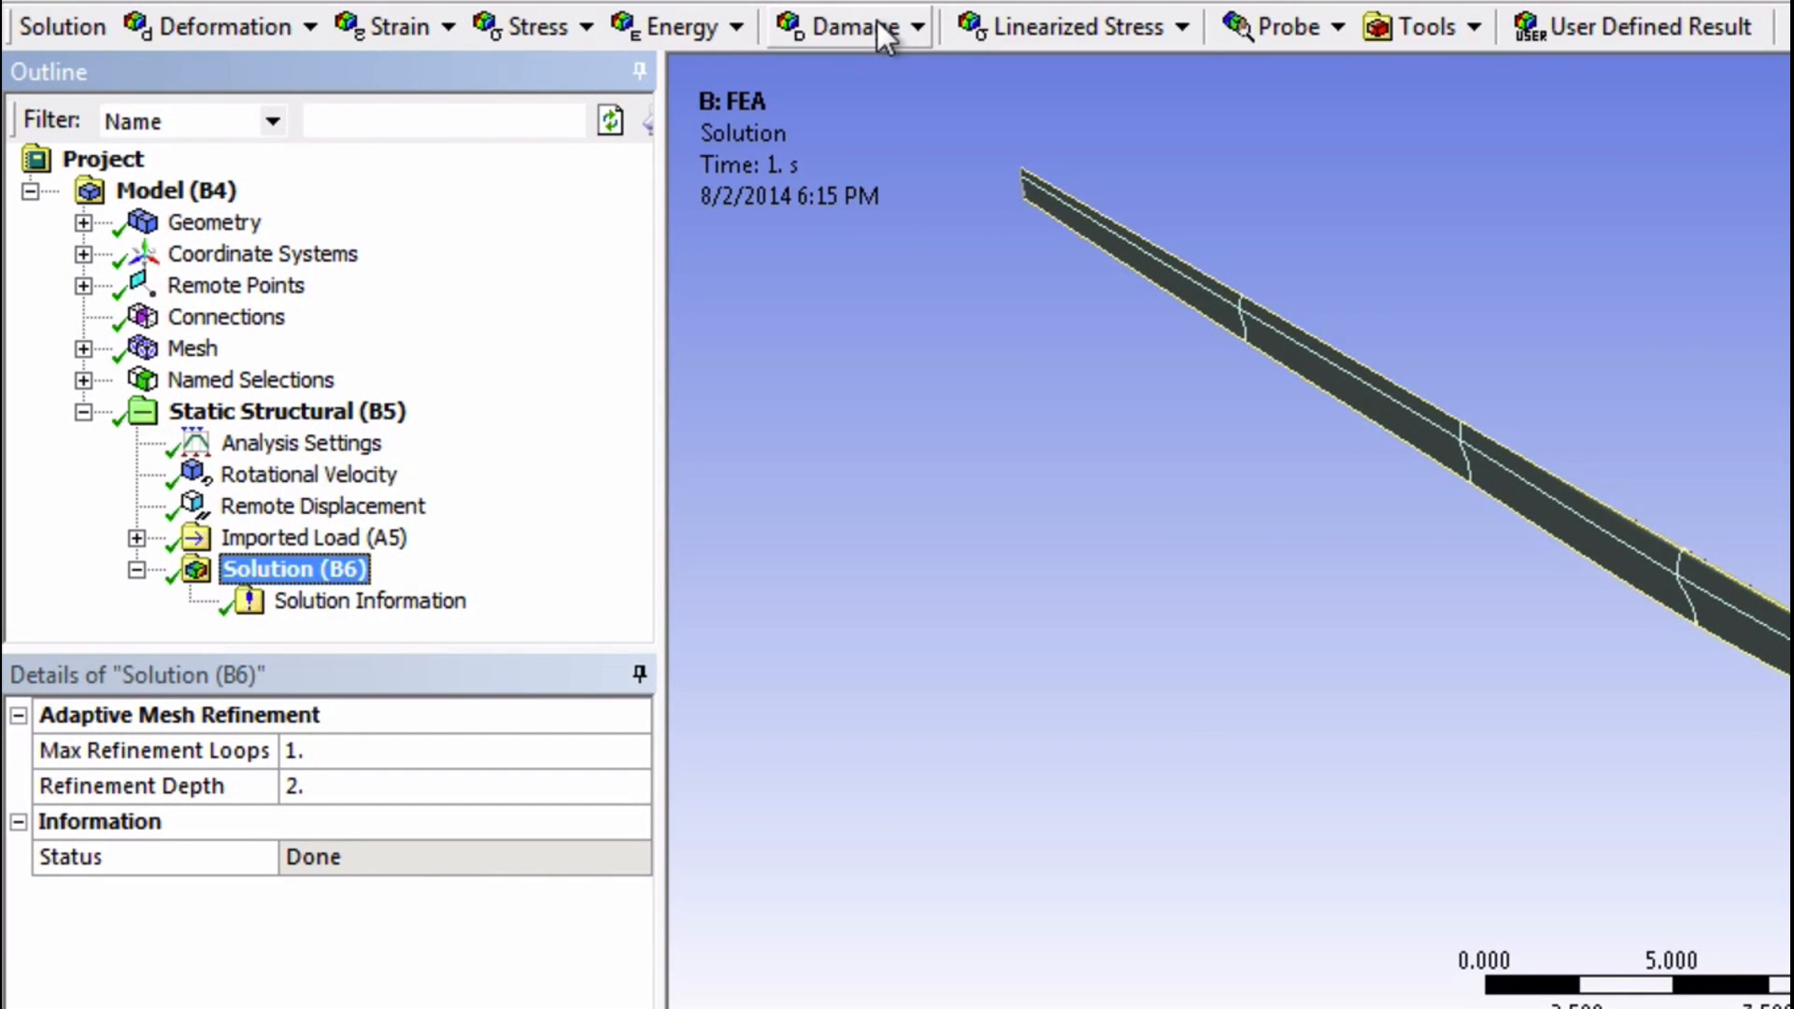
mouse_move(830, 34)
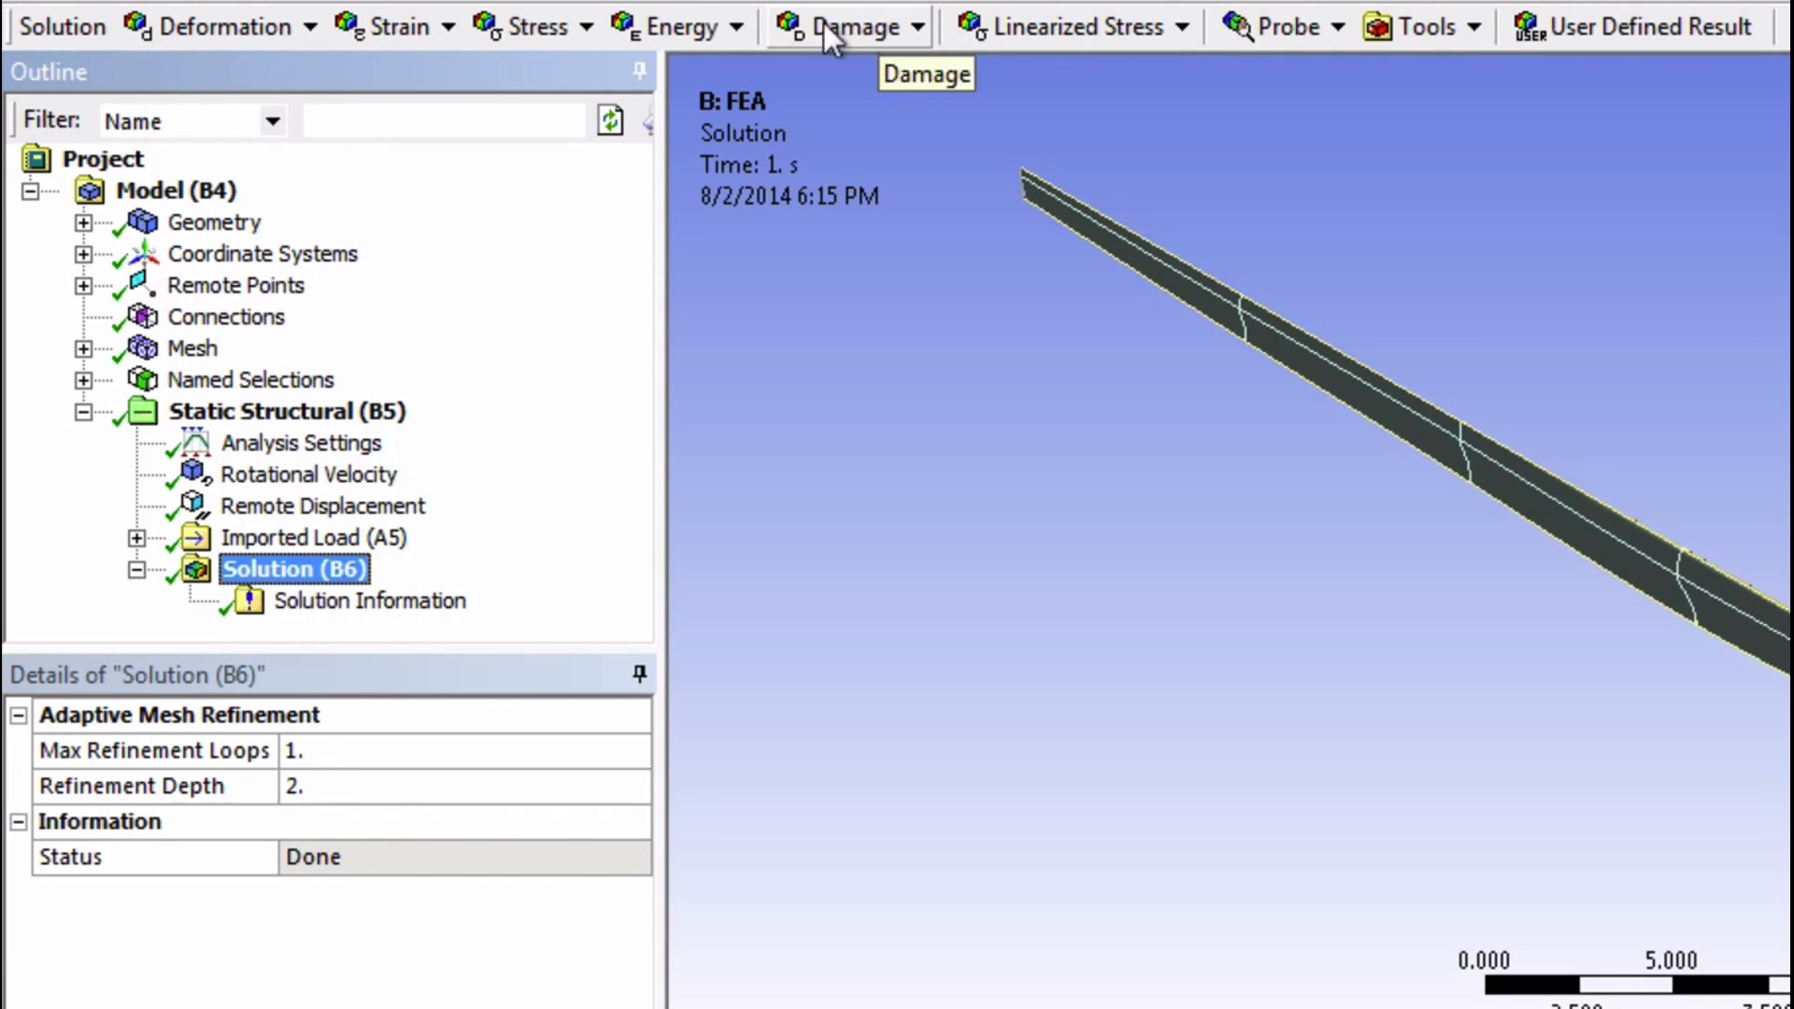
Insert Total Deformation and Equivalent (von-Mises) Stress results under the solution
left_click(217, 25)
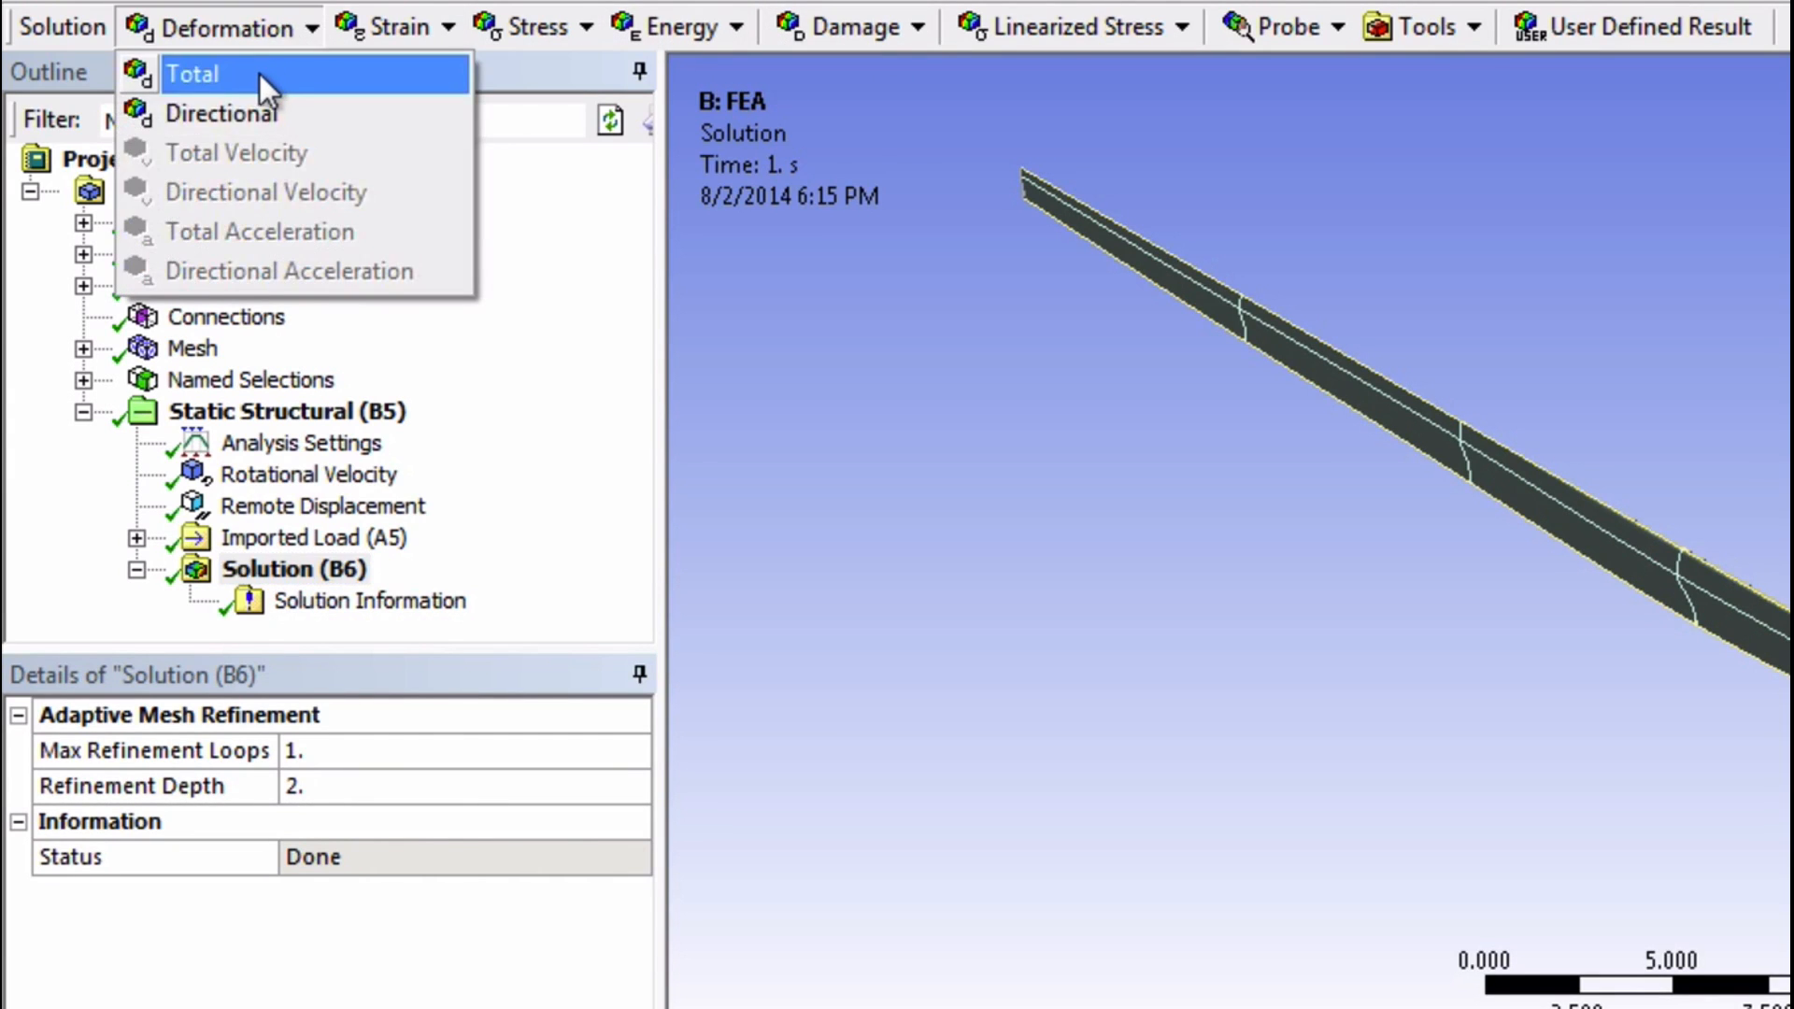
left_click(193, 73)
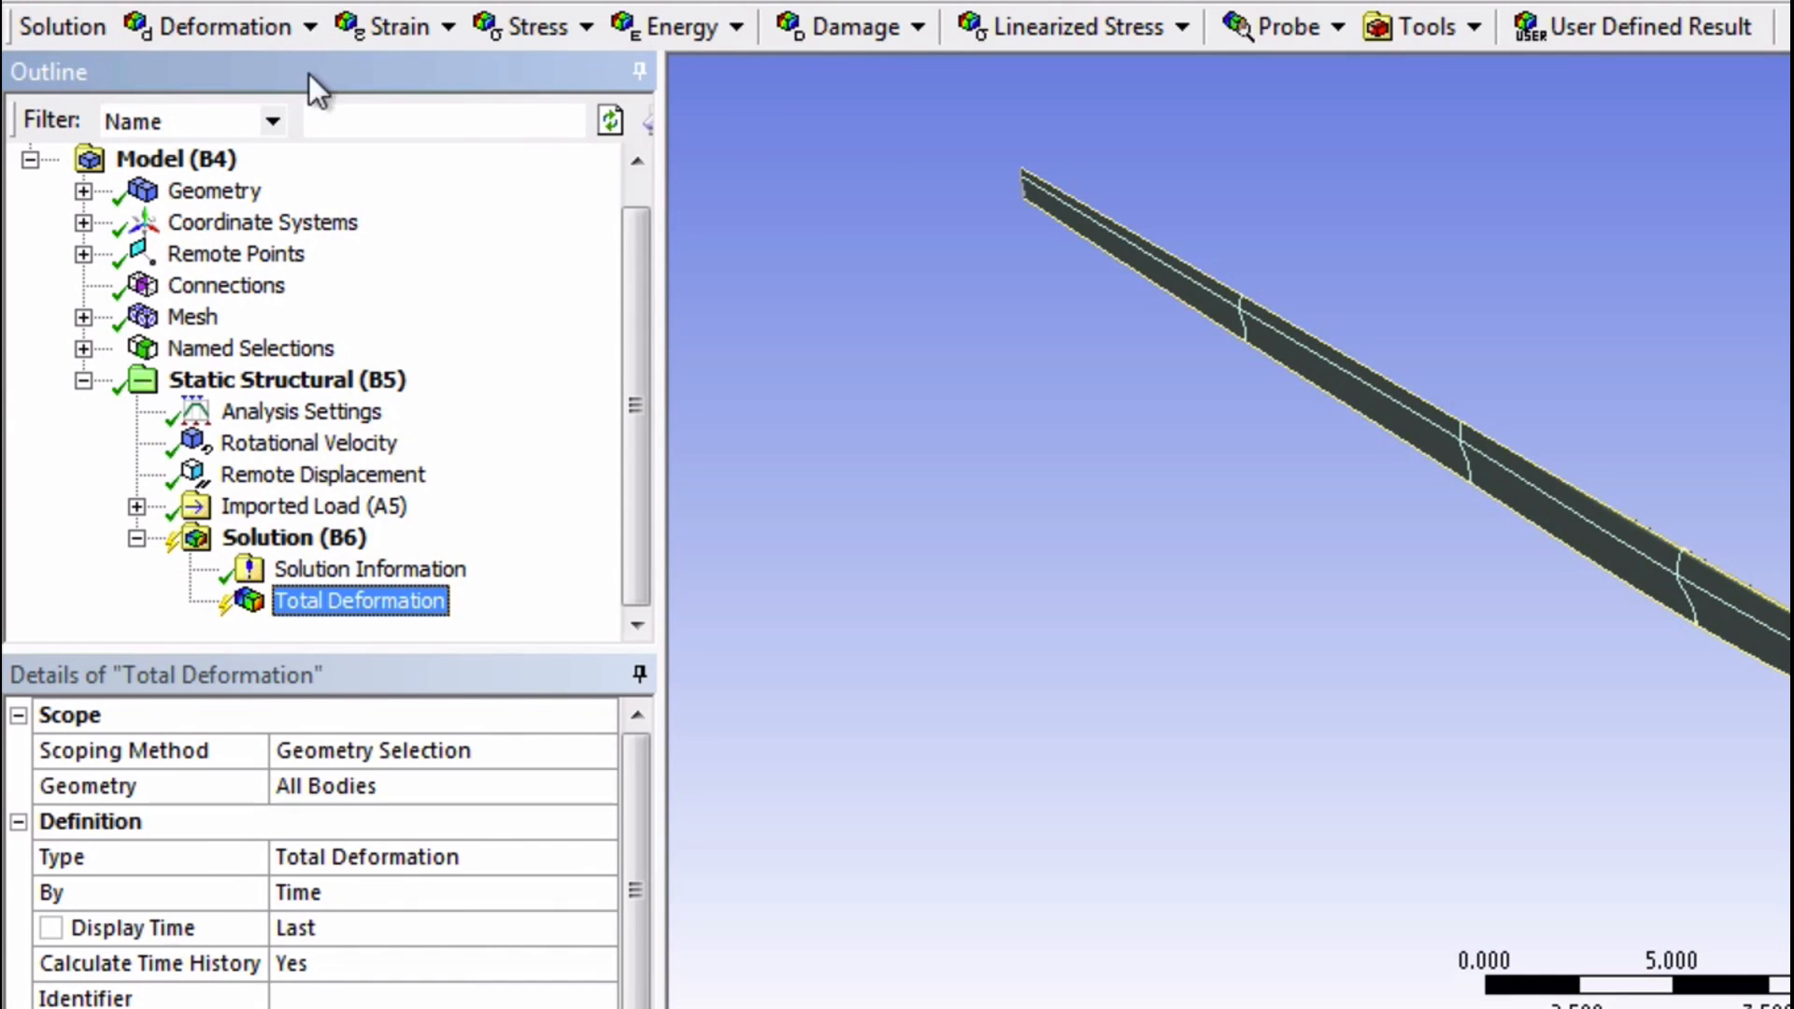
left_click(529, 26)
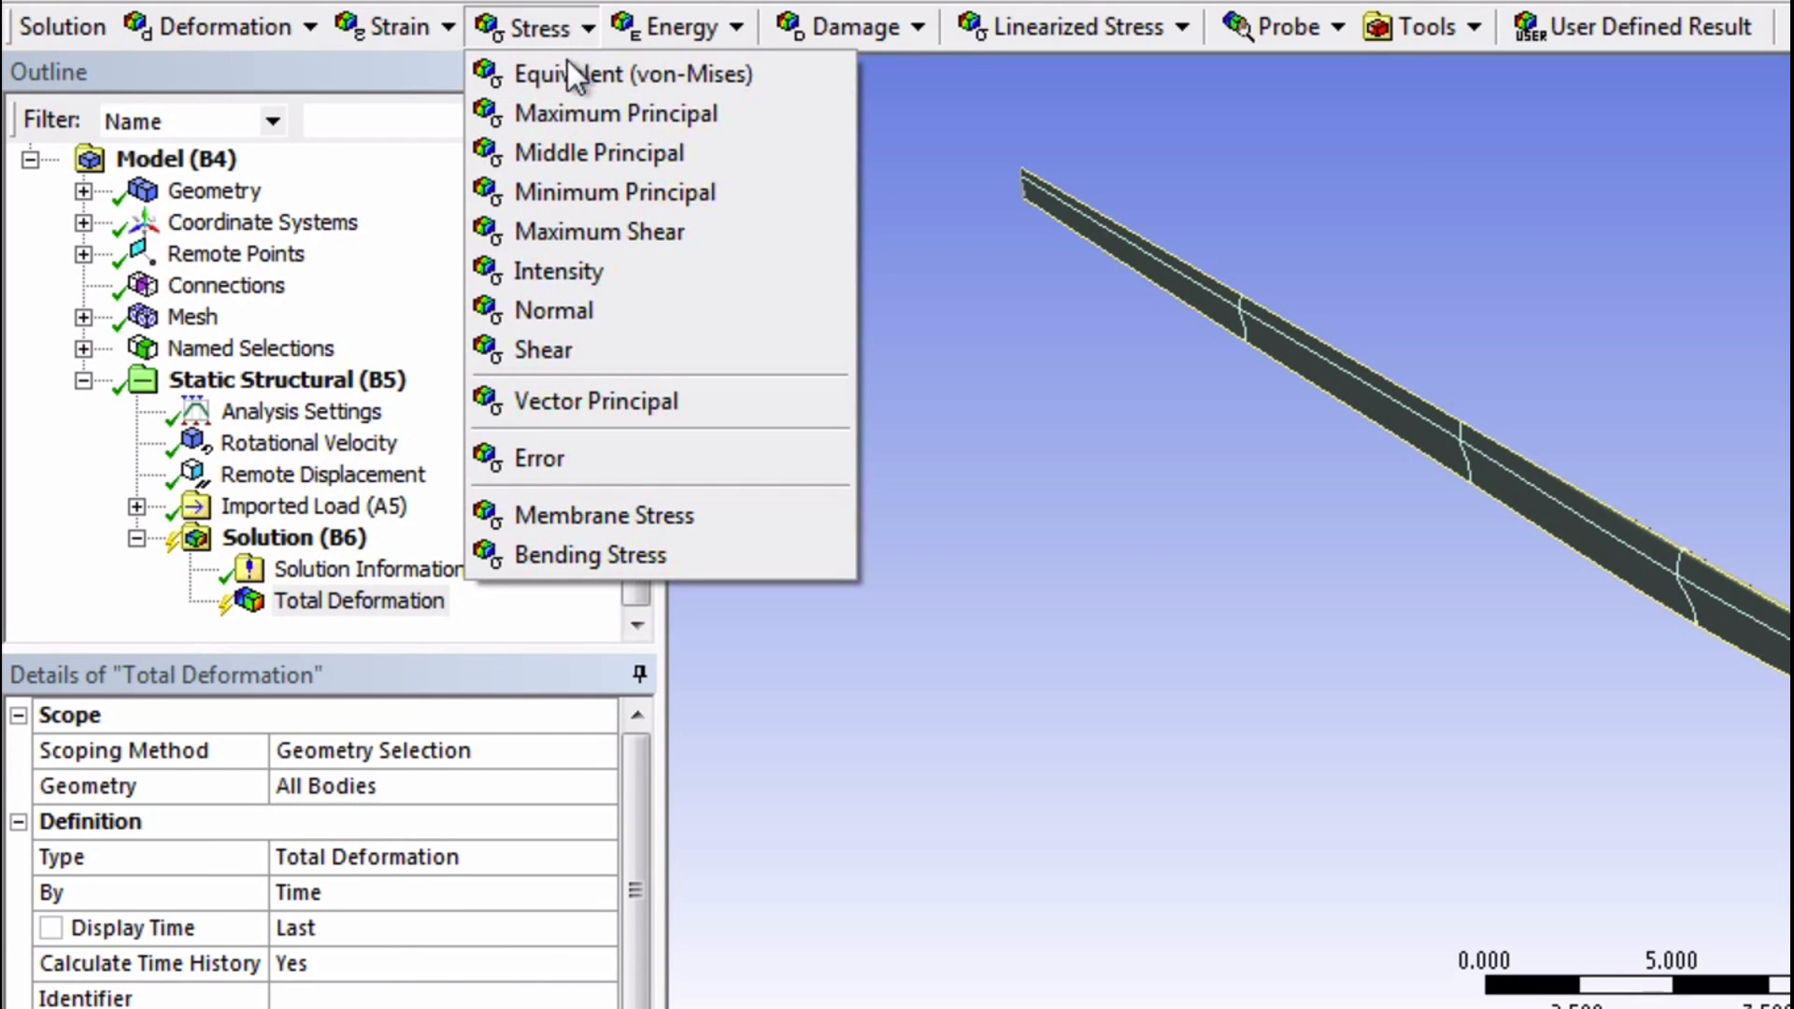
mouse_move(599, 75)
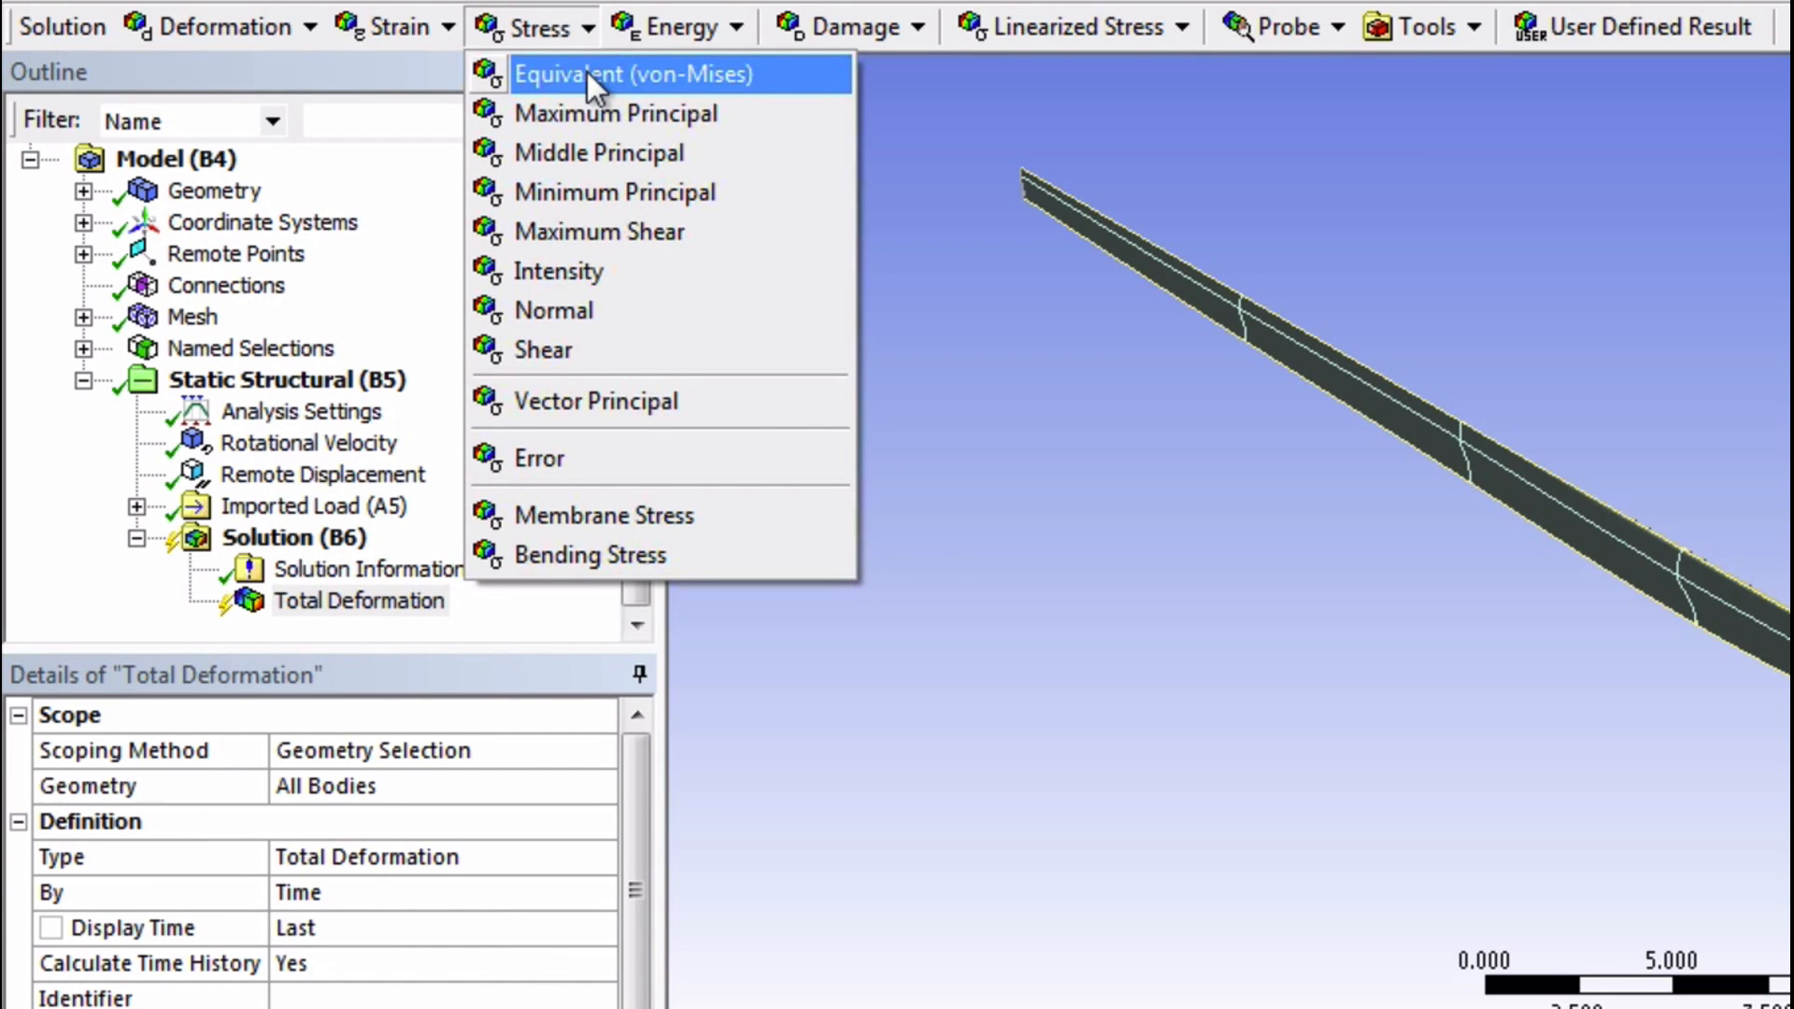
left_click(633, 73)
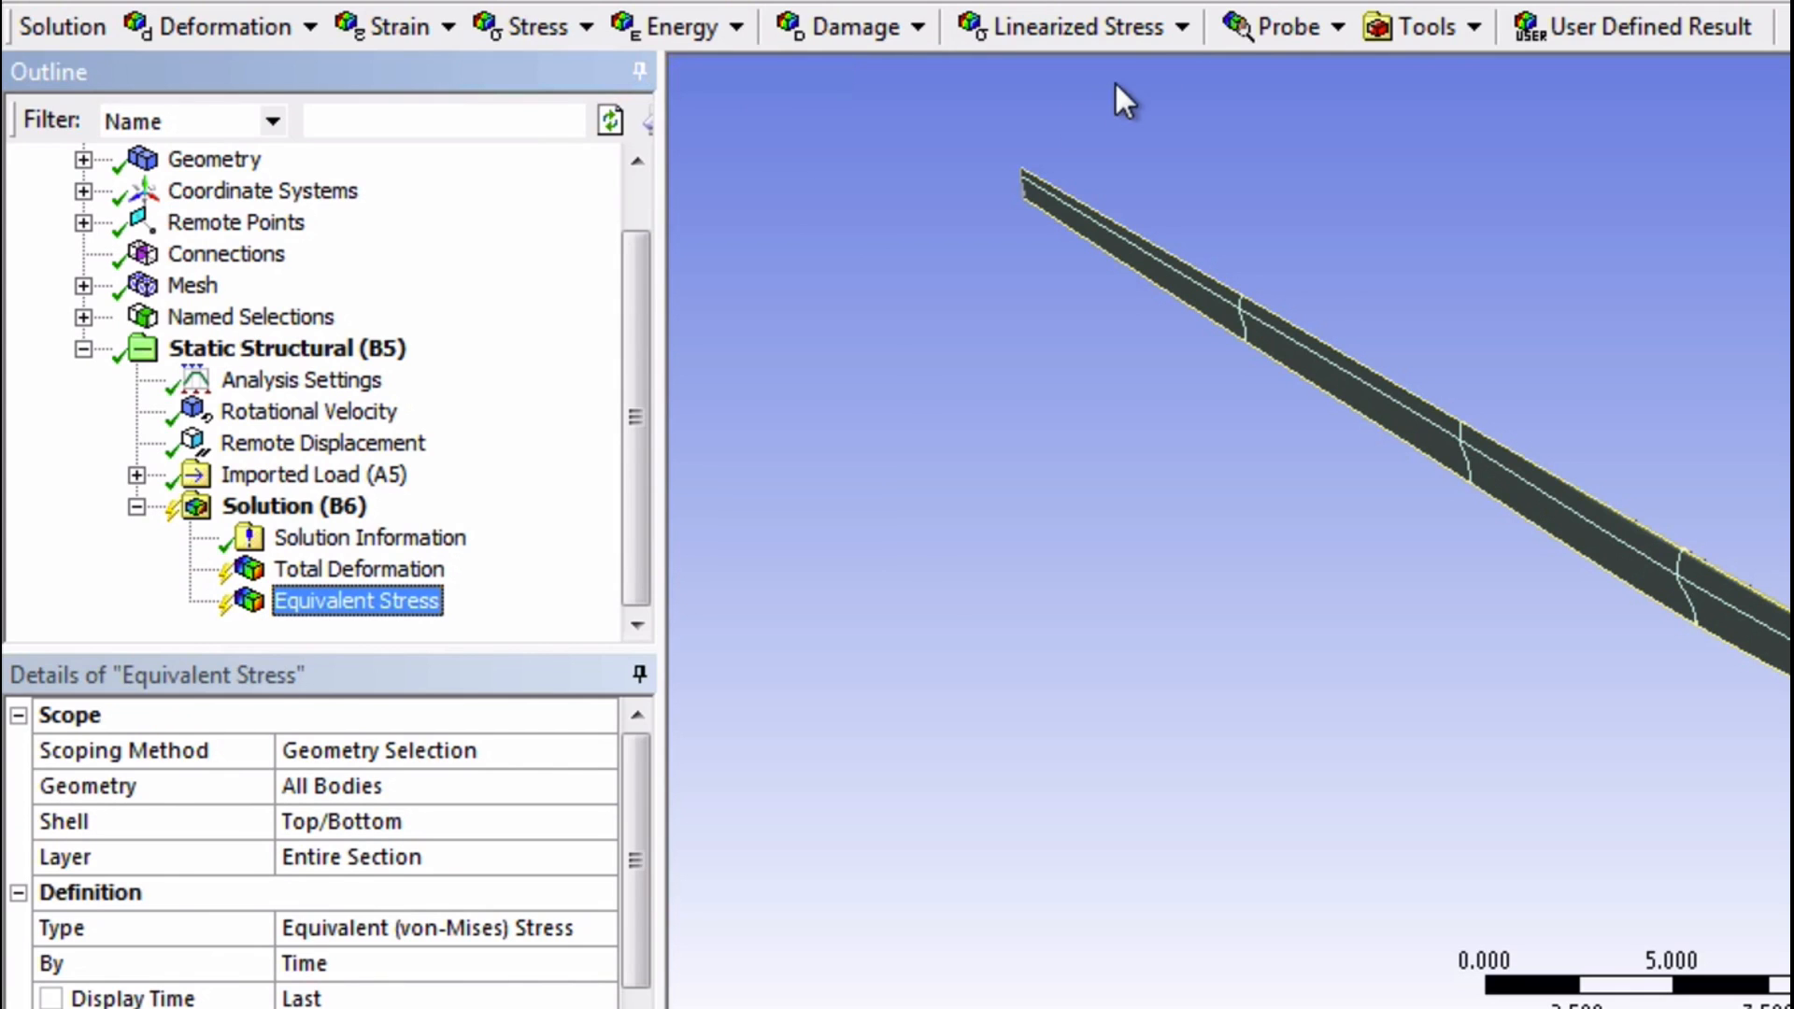
Insert Force Reaction and Moment Reaction probe results under the solution
left_click(1283, 24)
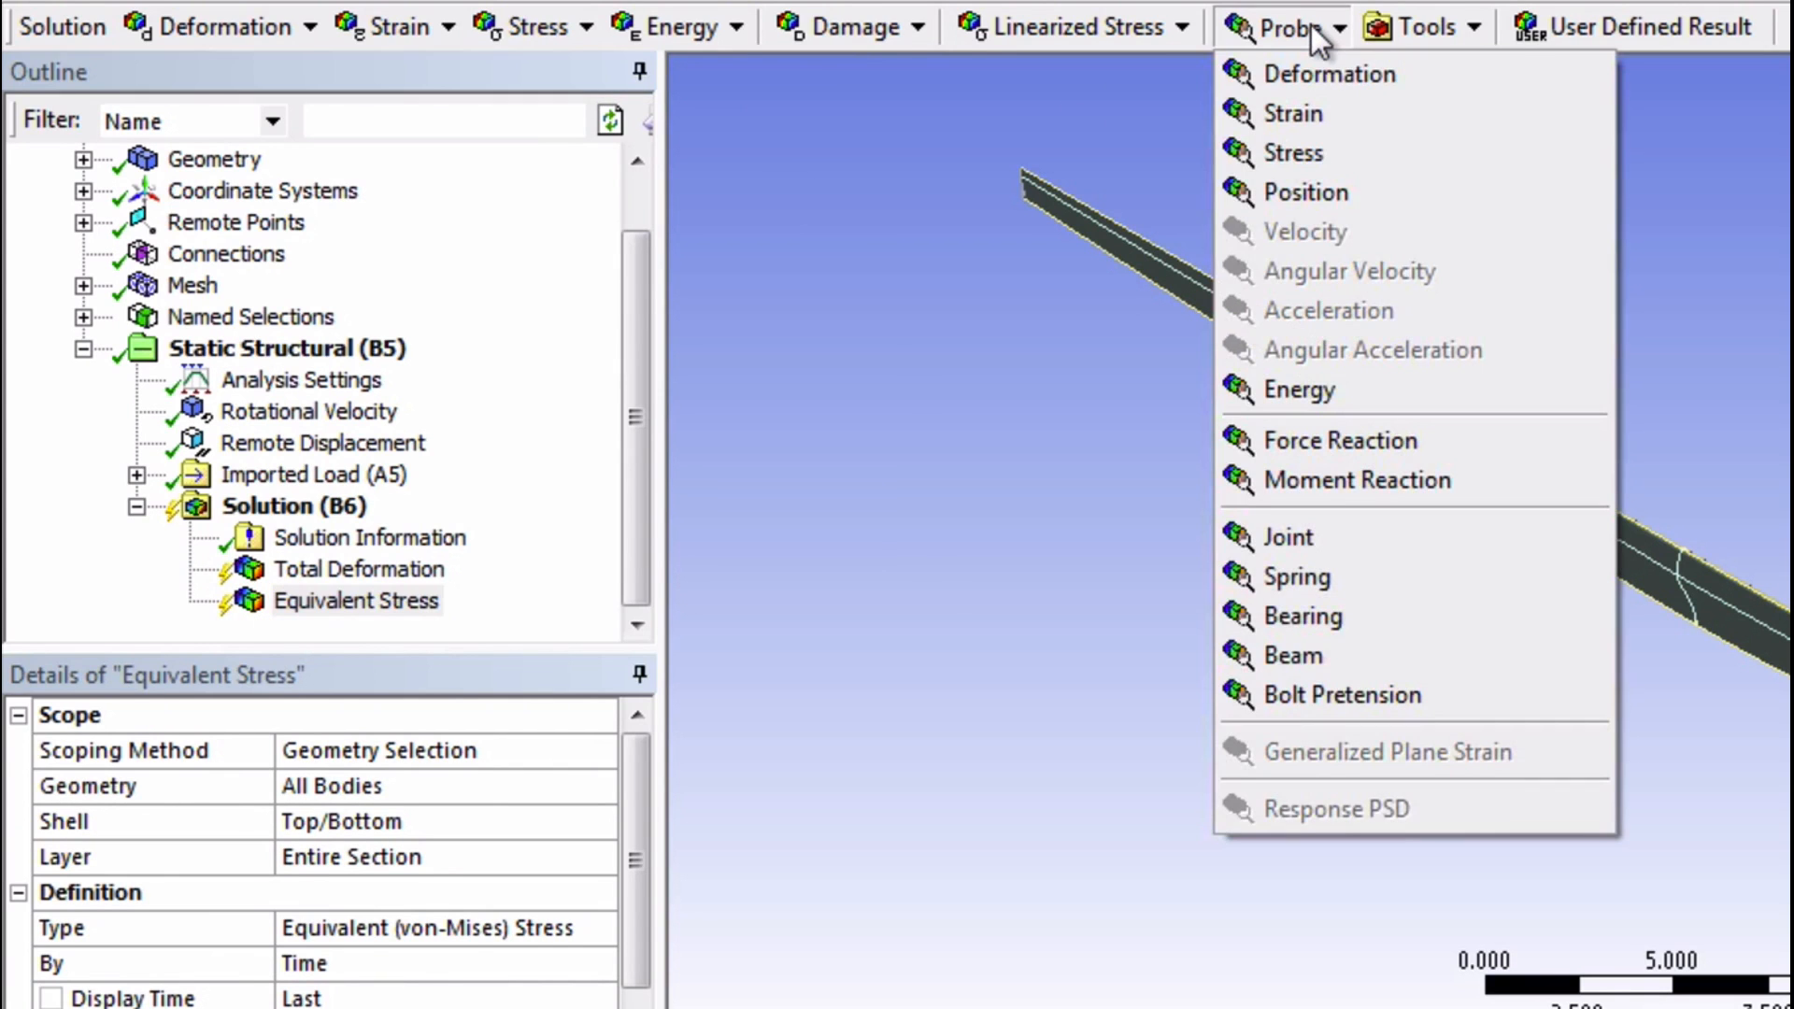
mouse_move(1342, 441)
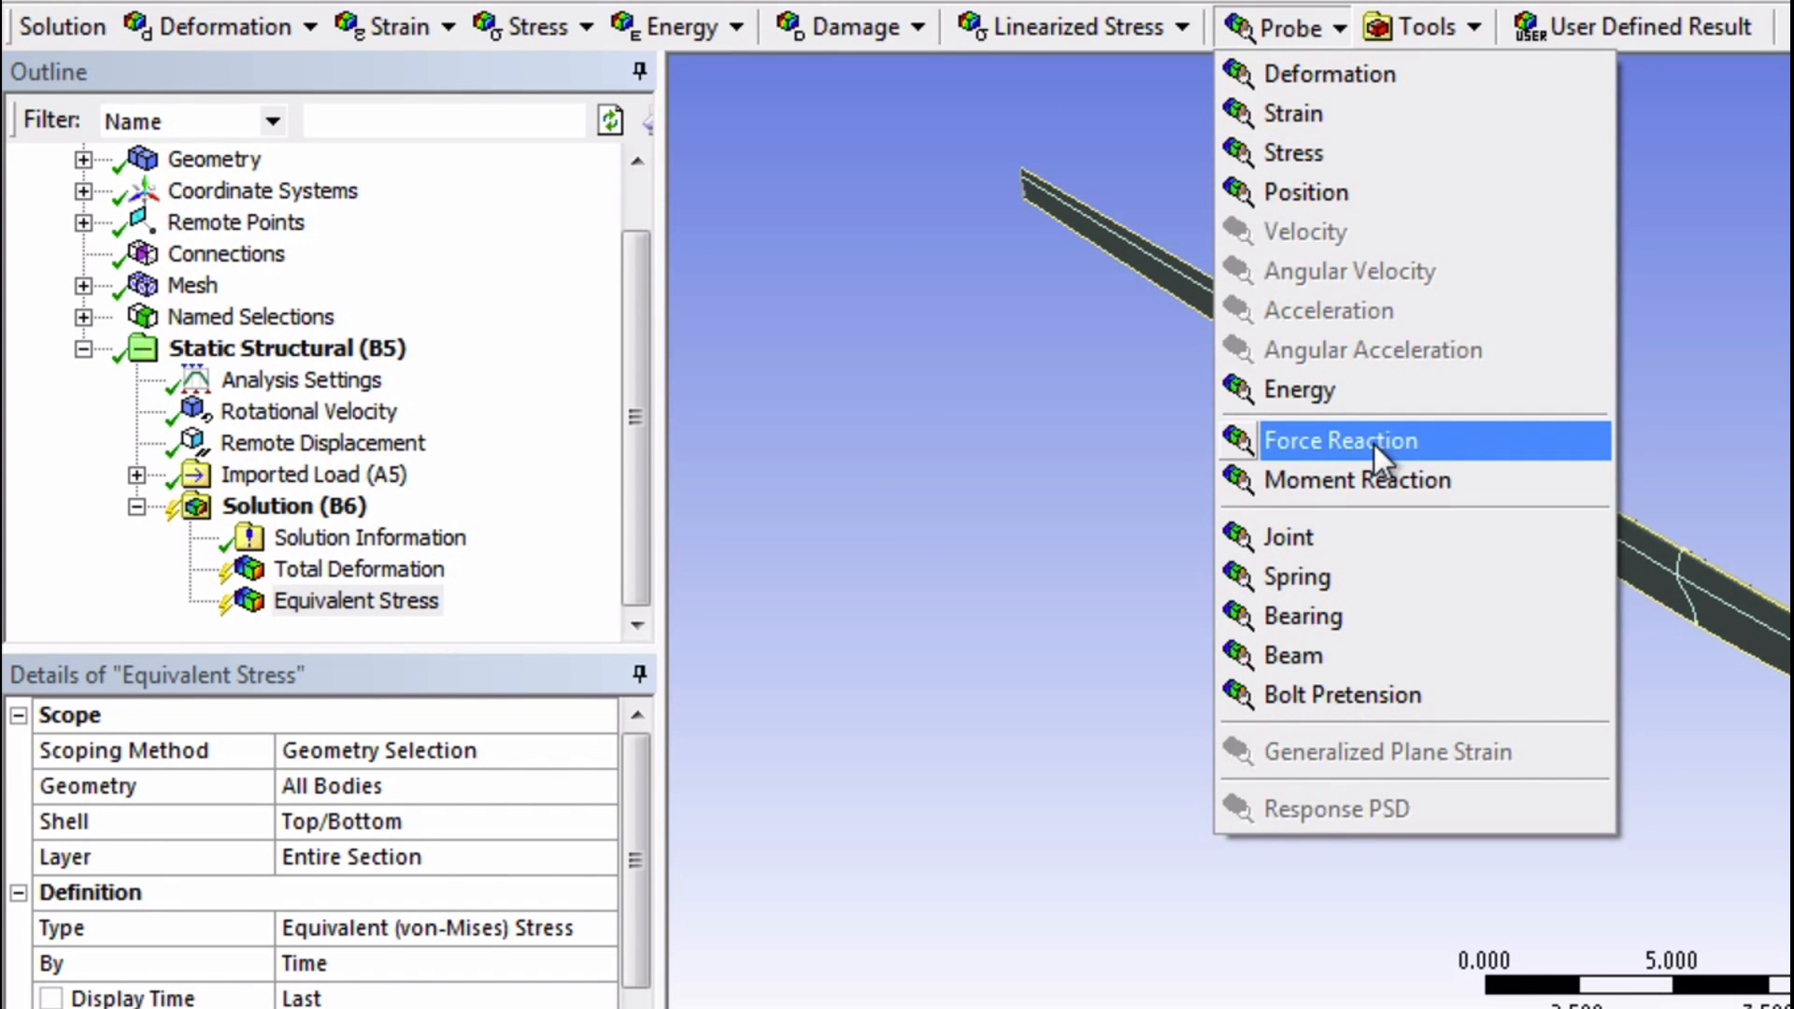
left_click(1342, 441)
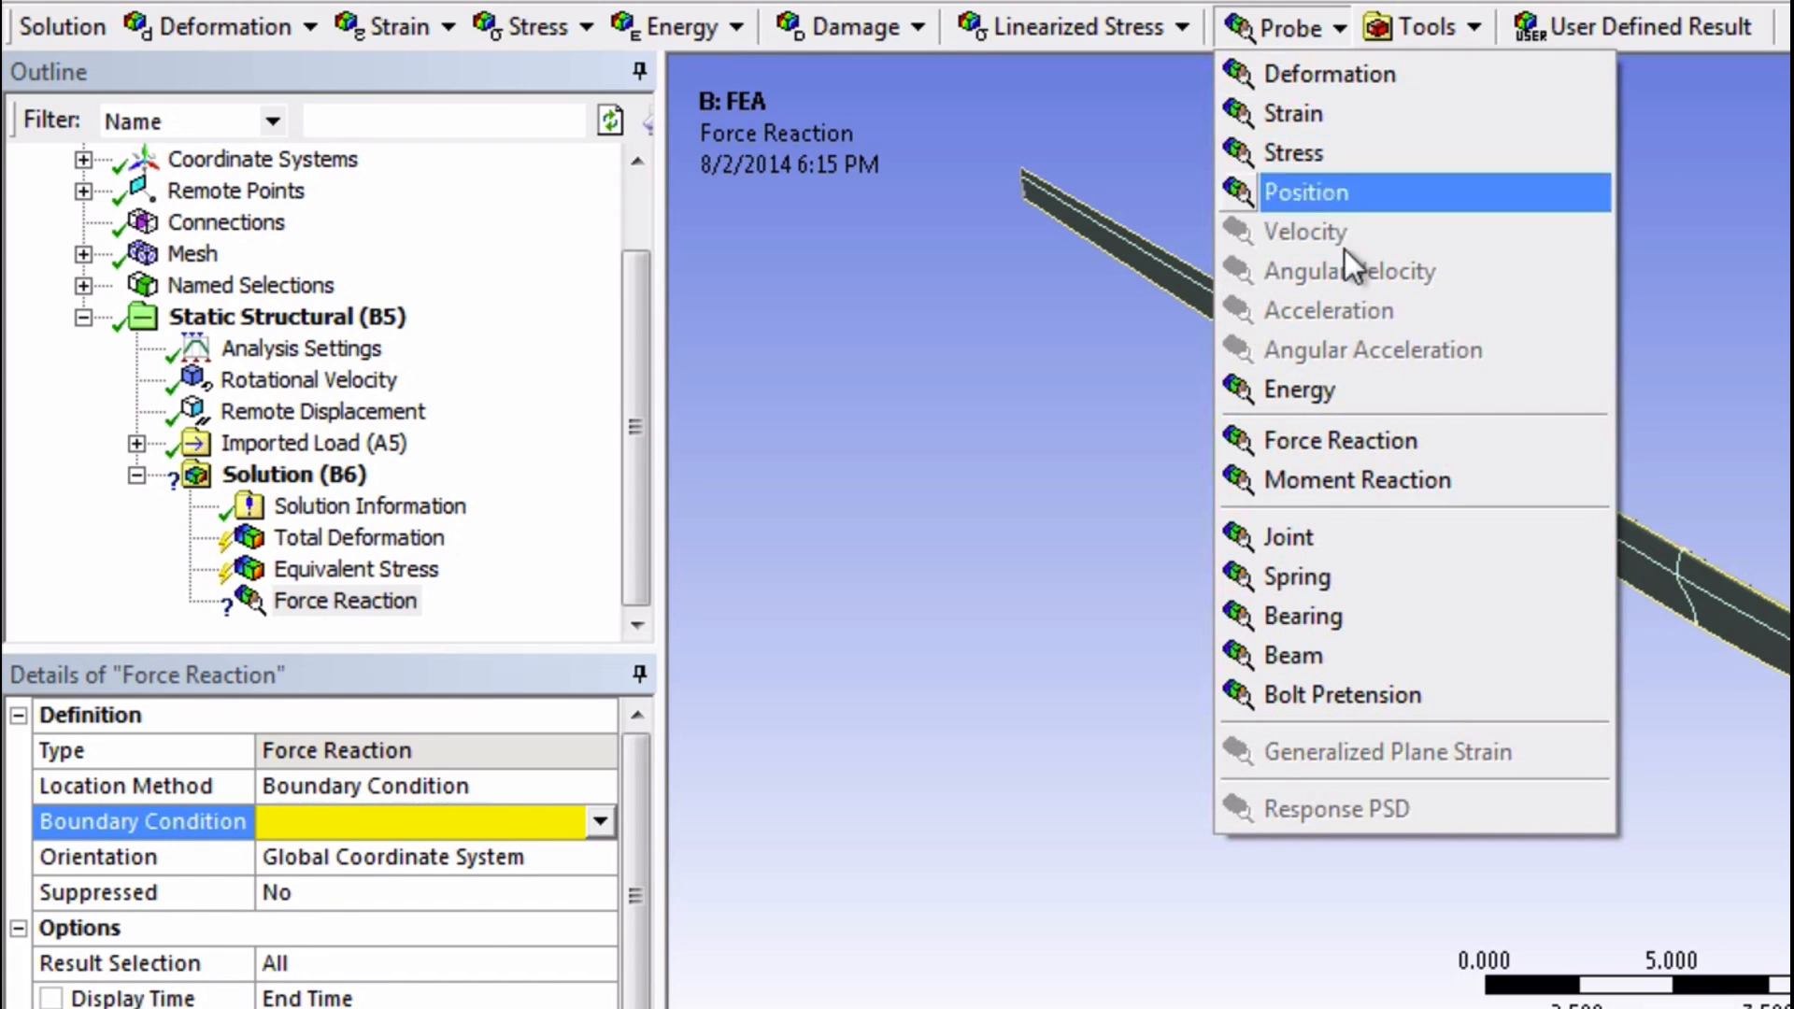
left_click(1357, 480)
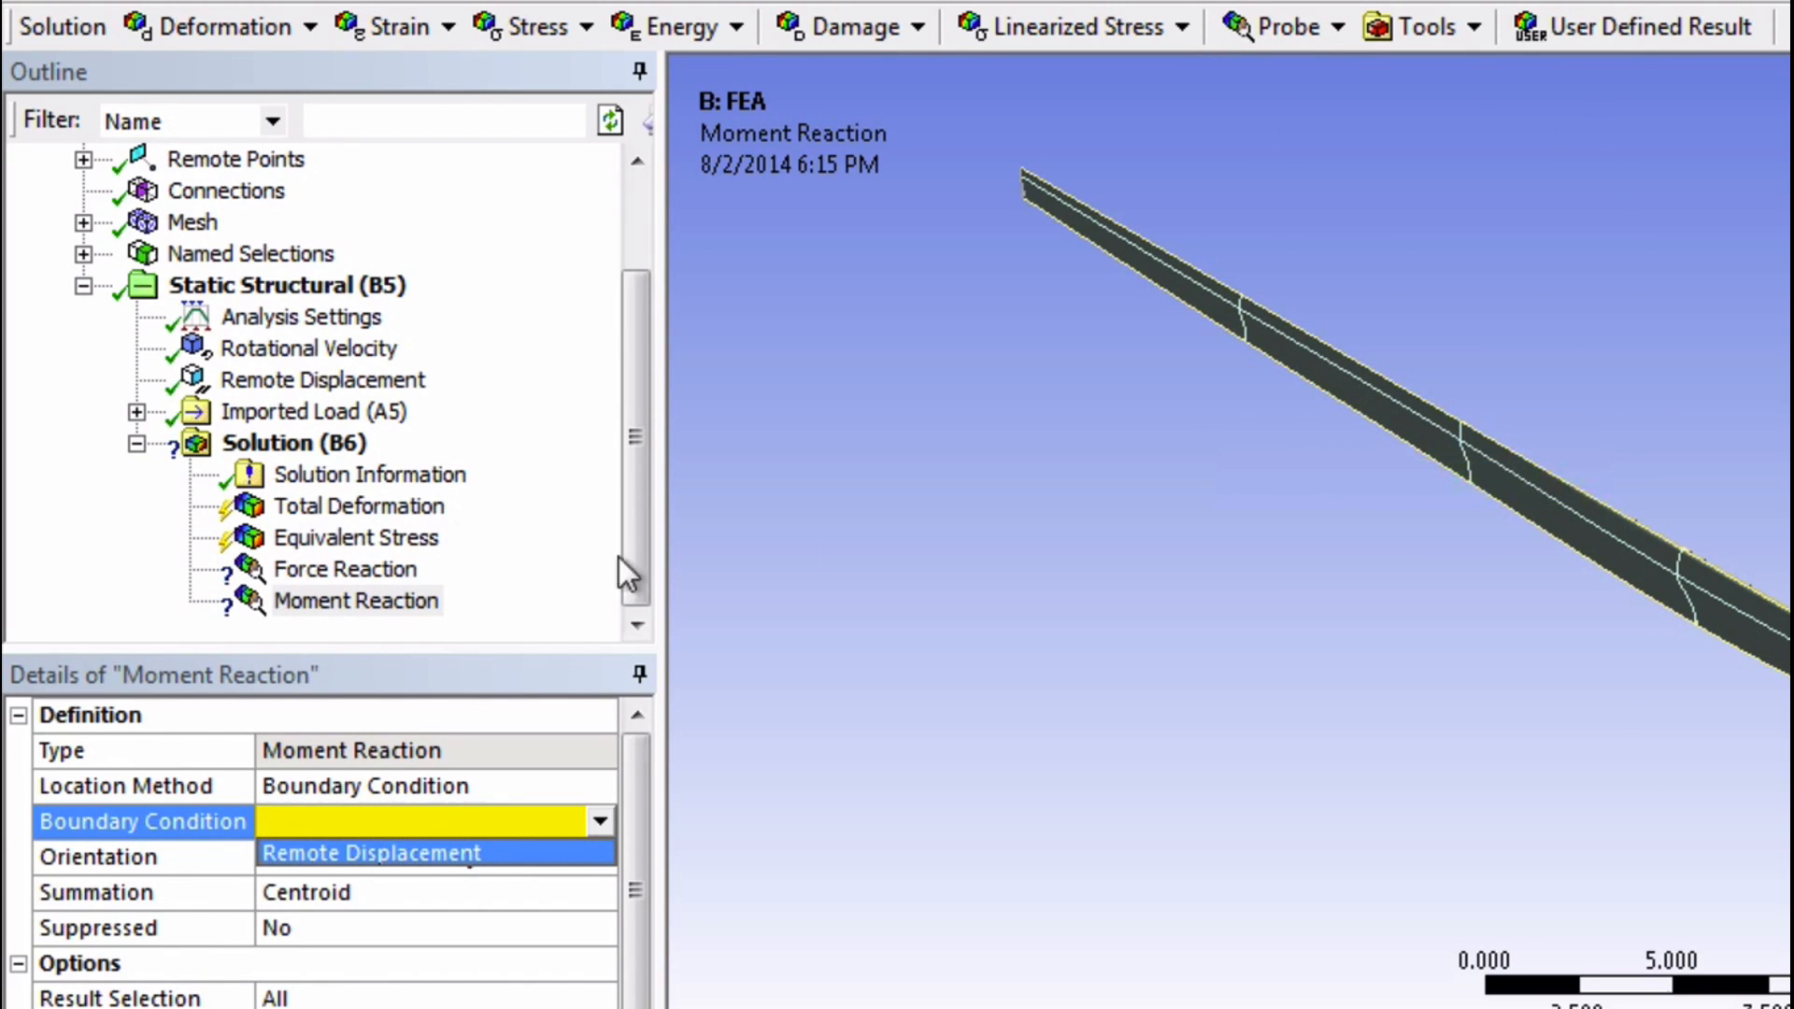
left_click(357, 506)
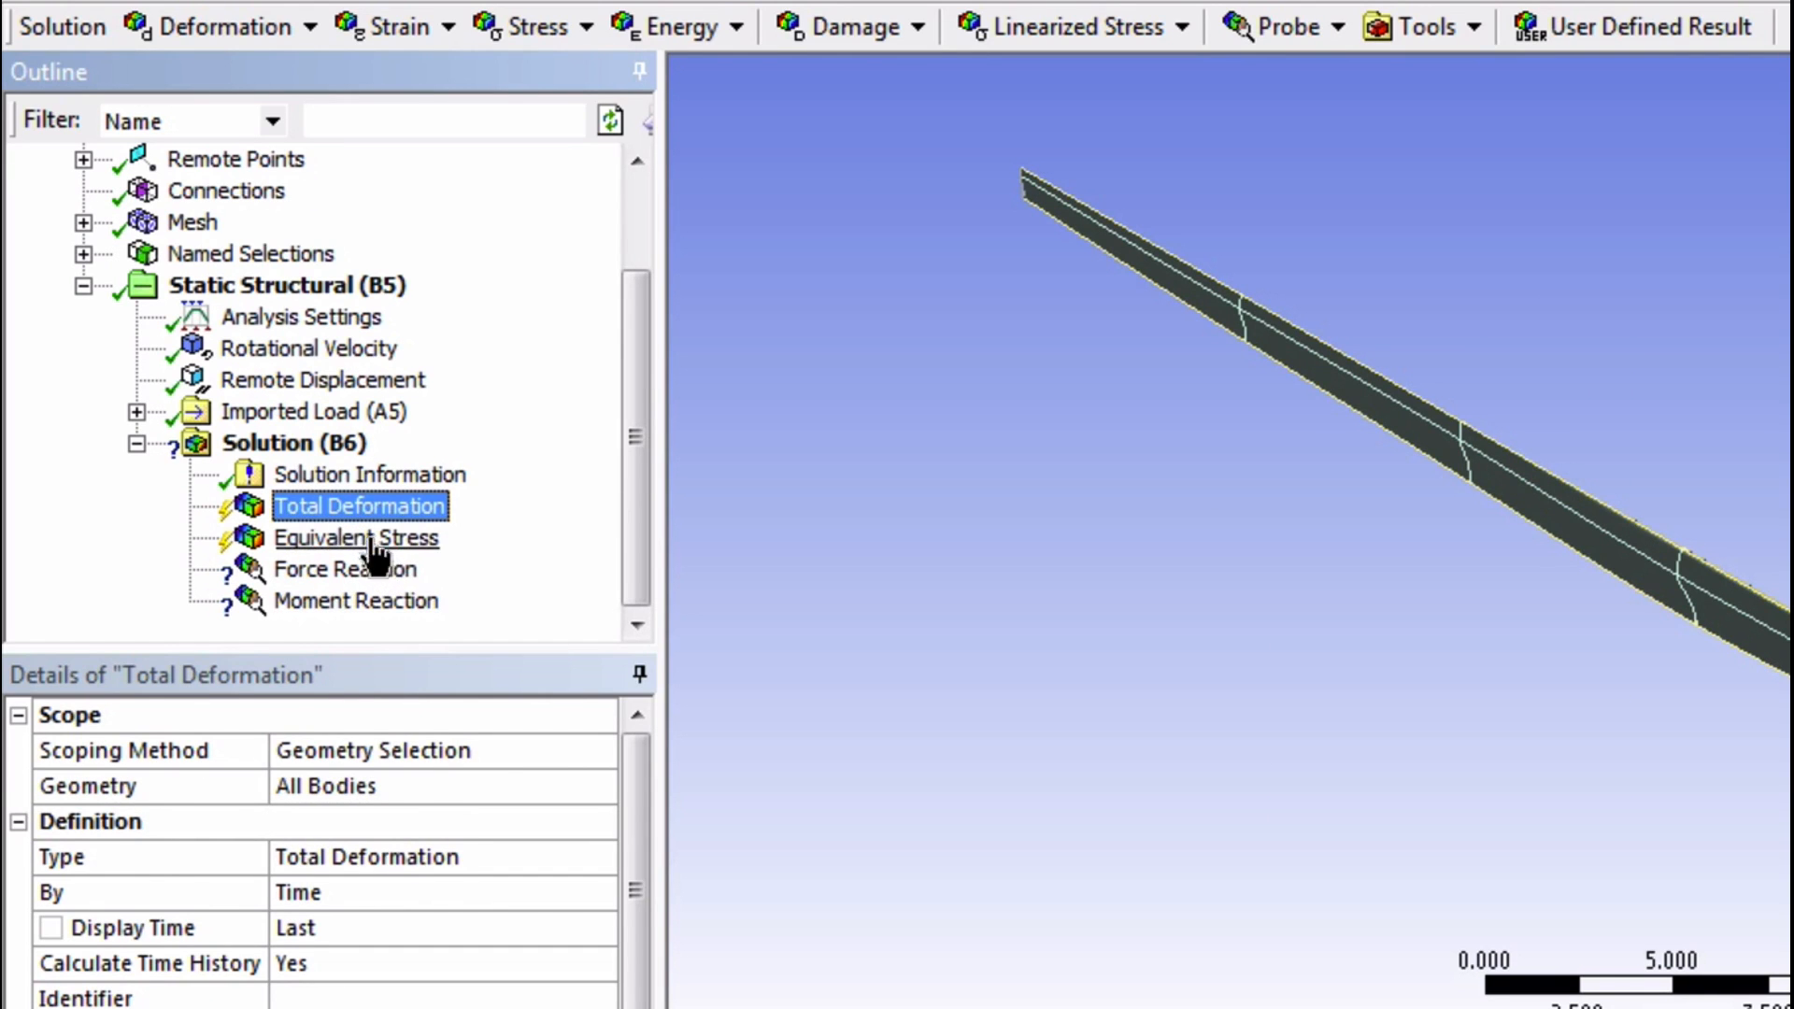
Set both reaction probes' Boundary Condition to Remote Displacement
left_click(346, 568)
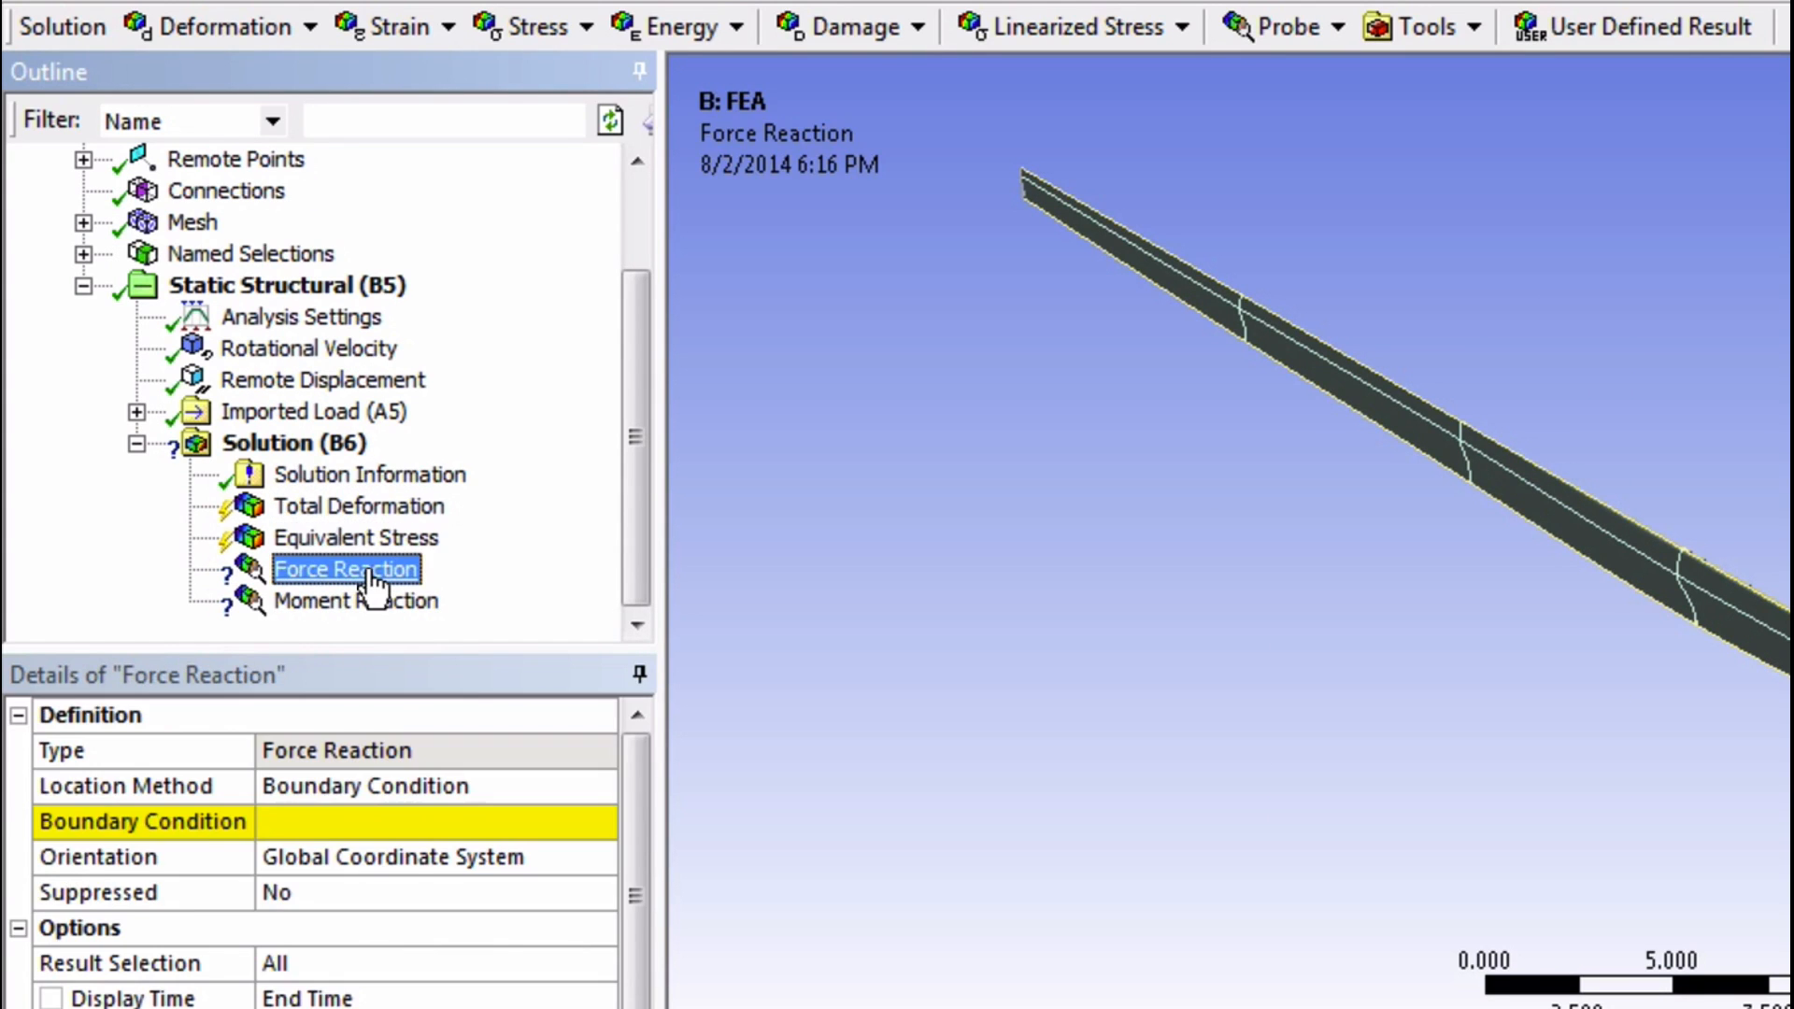
mouse_move(248, 584)
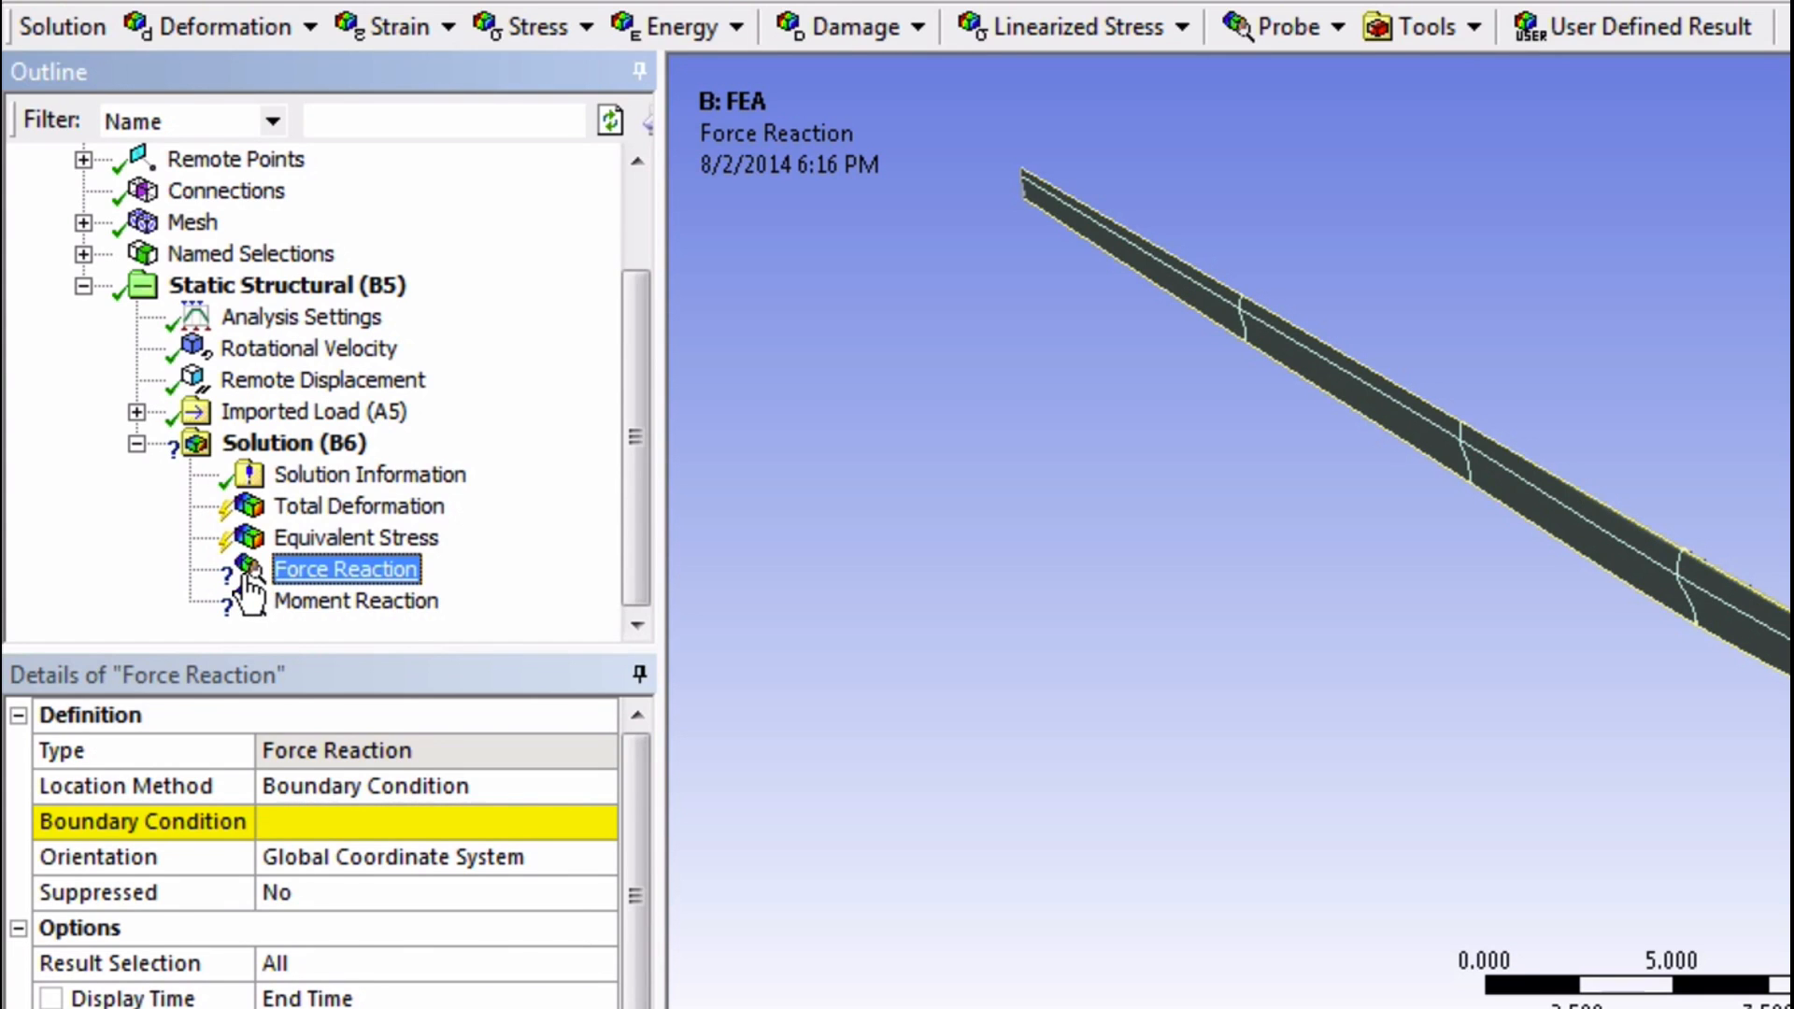
mouse_move(364, 597)
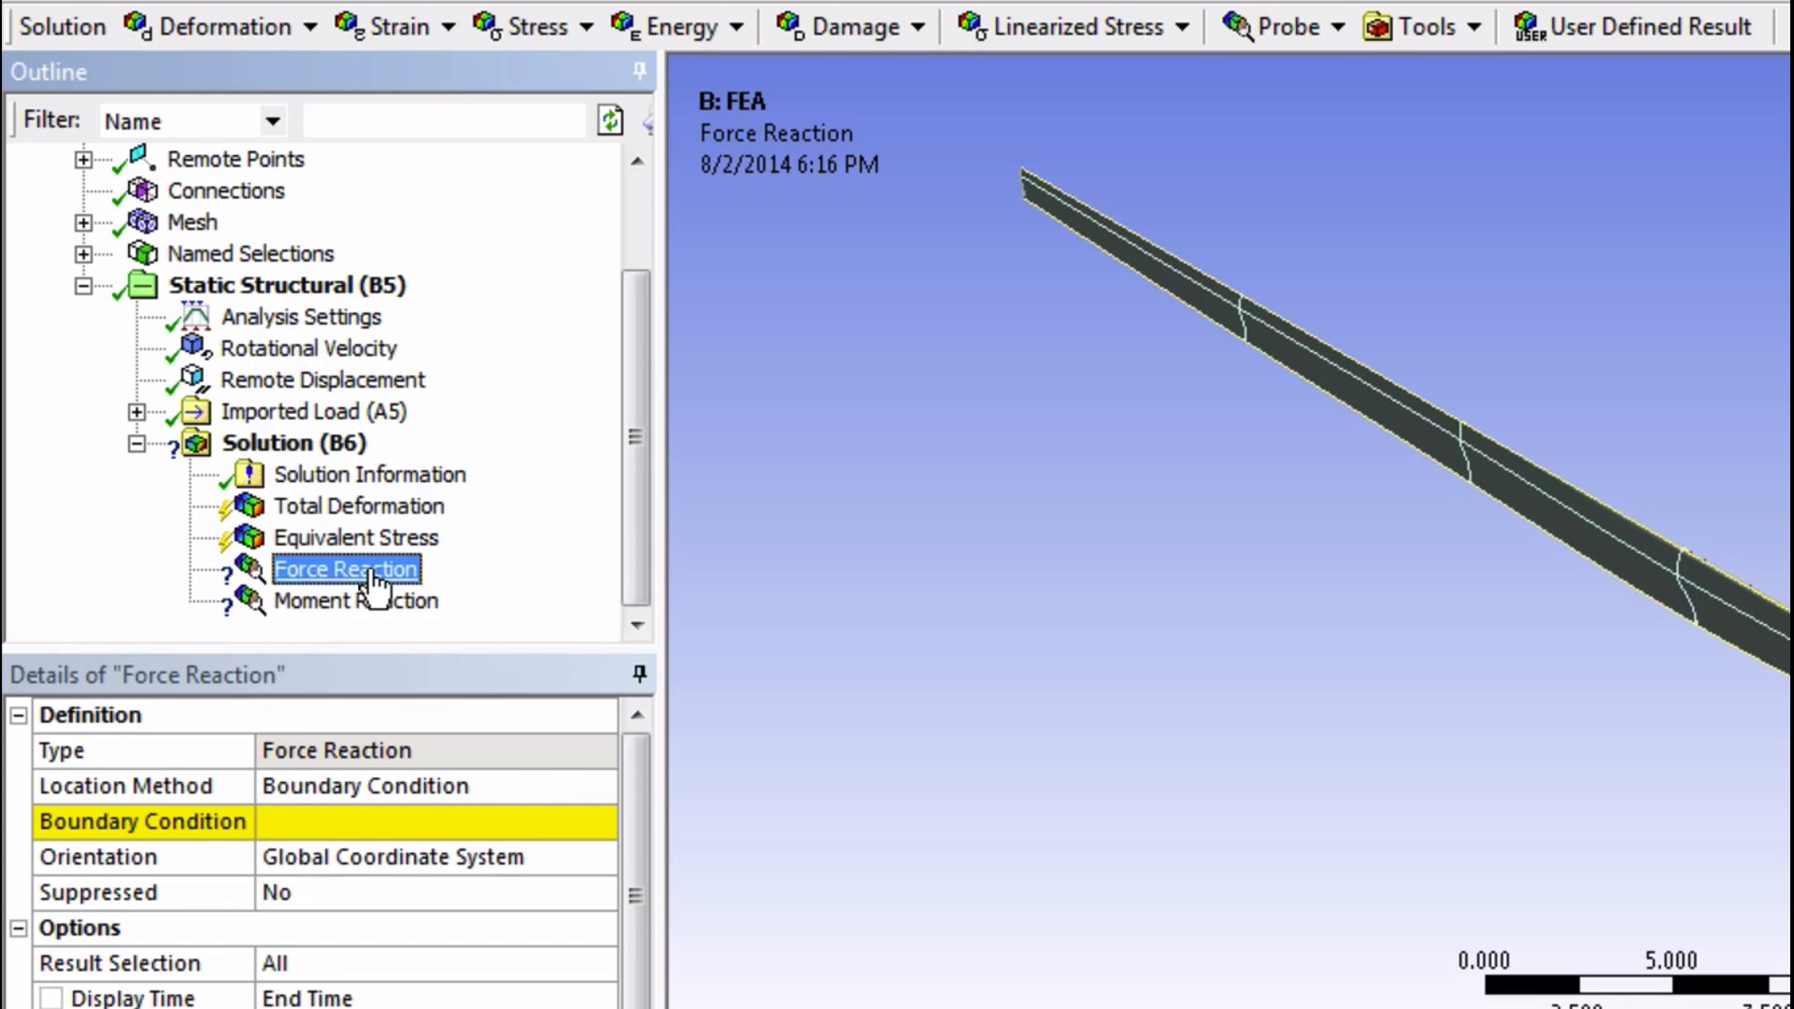
left_click(605, 822)
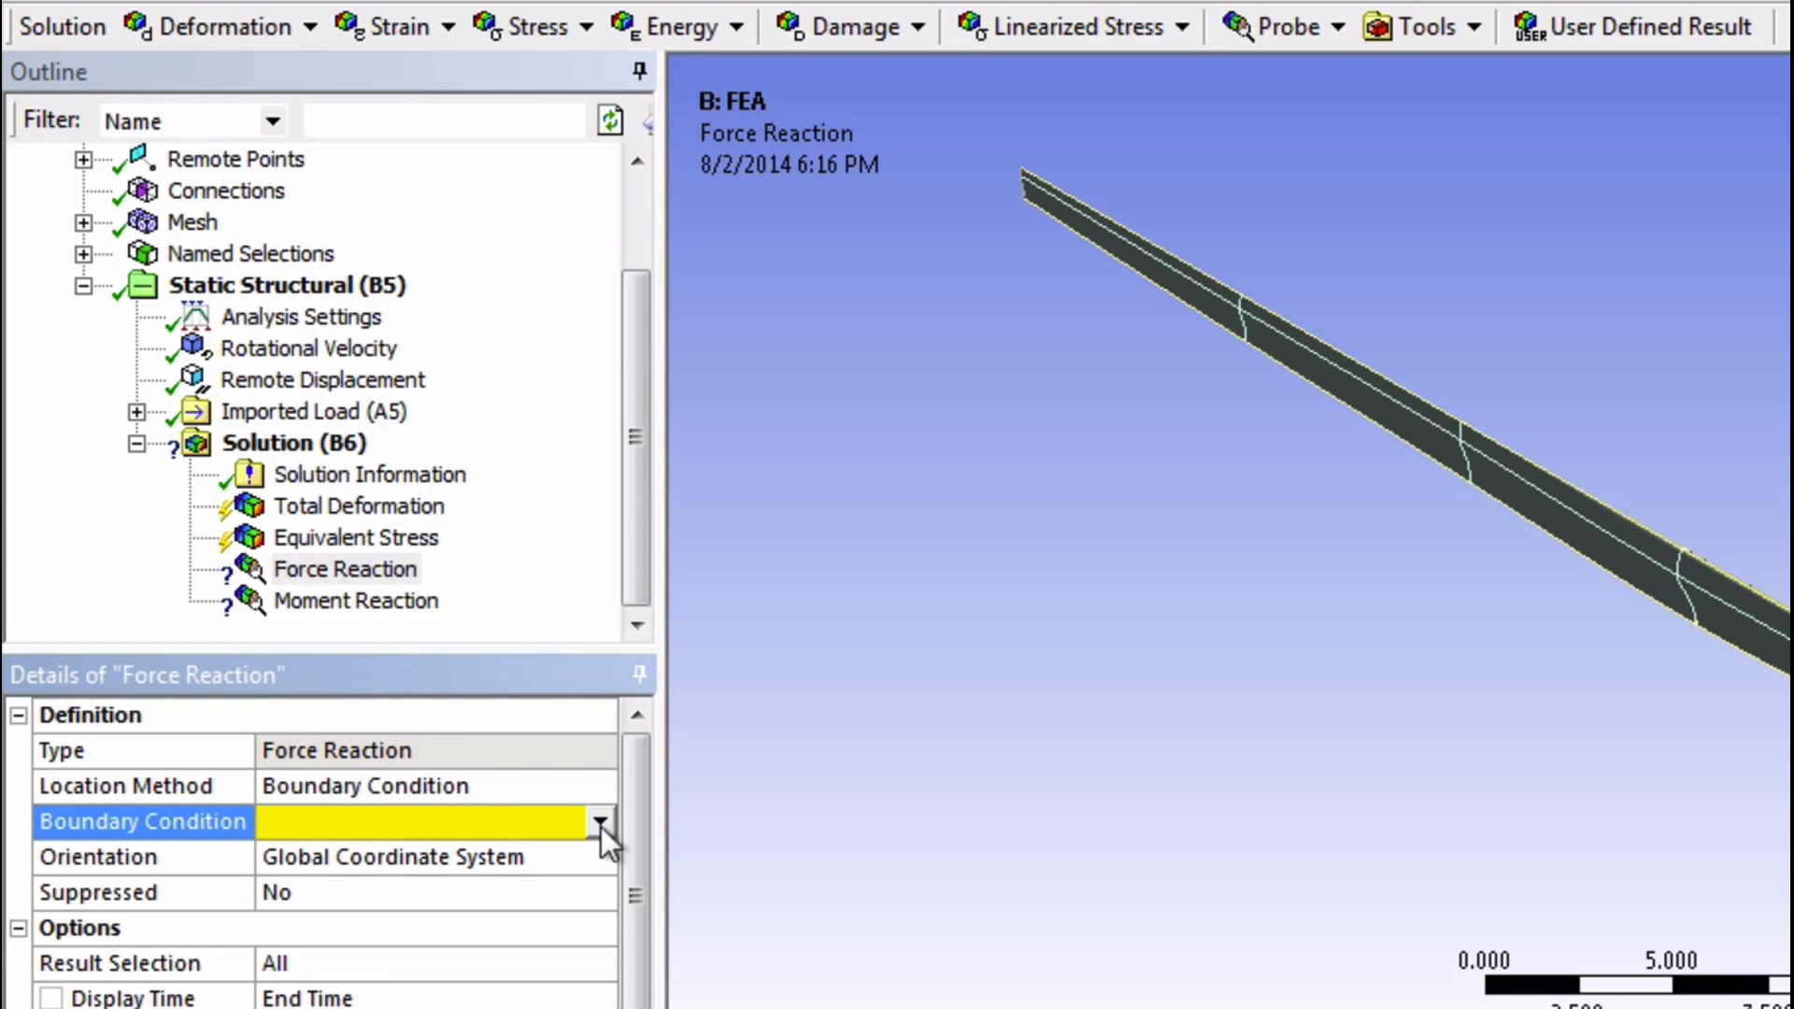
left_click(424, 823)
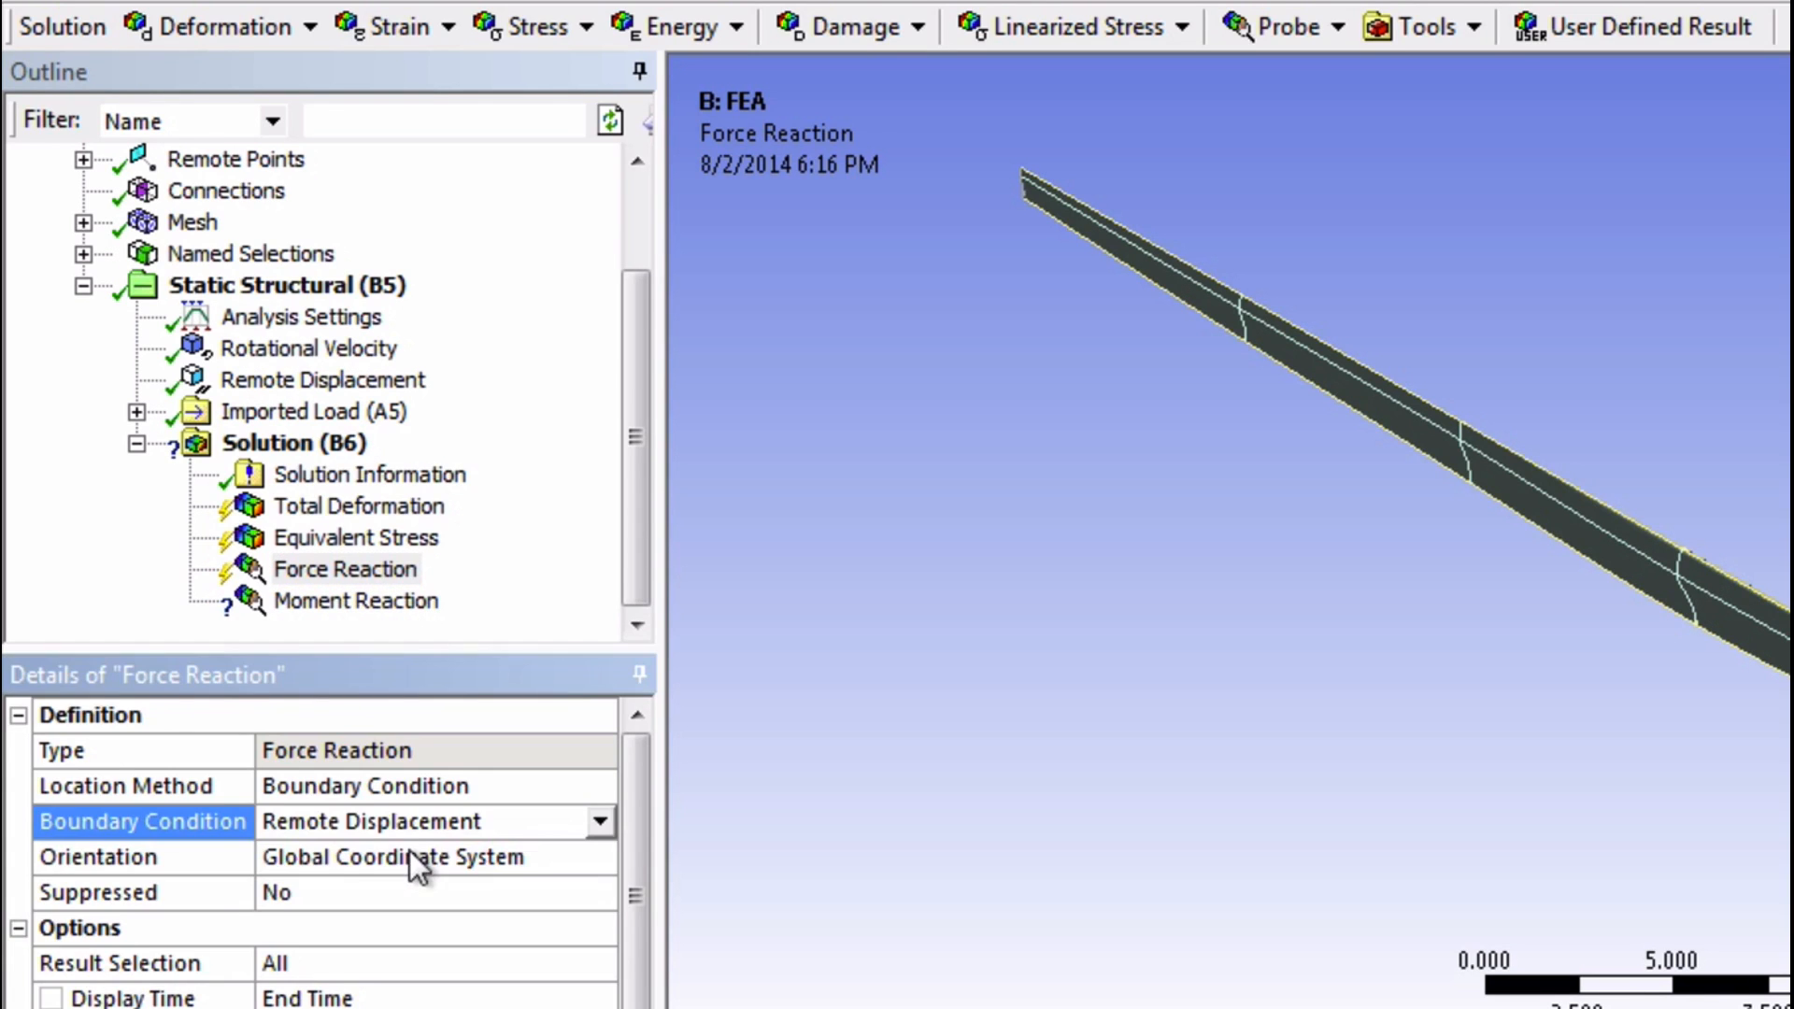
left_click(355, 600)
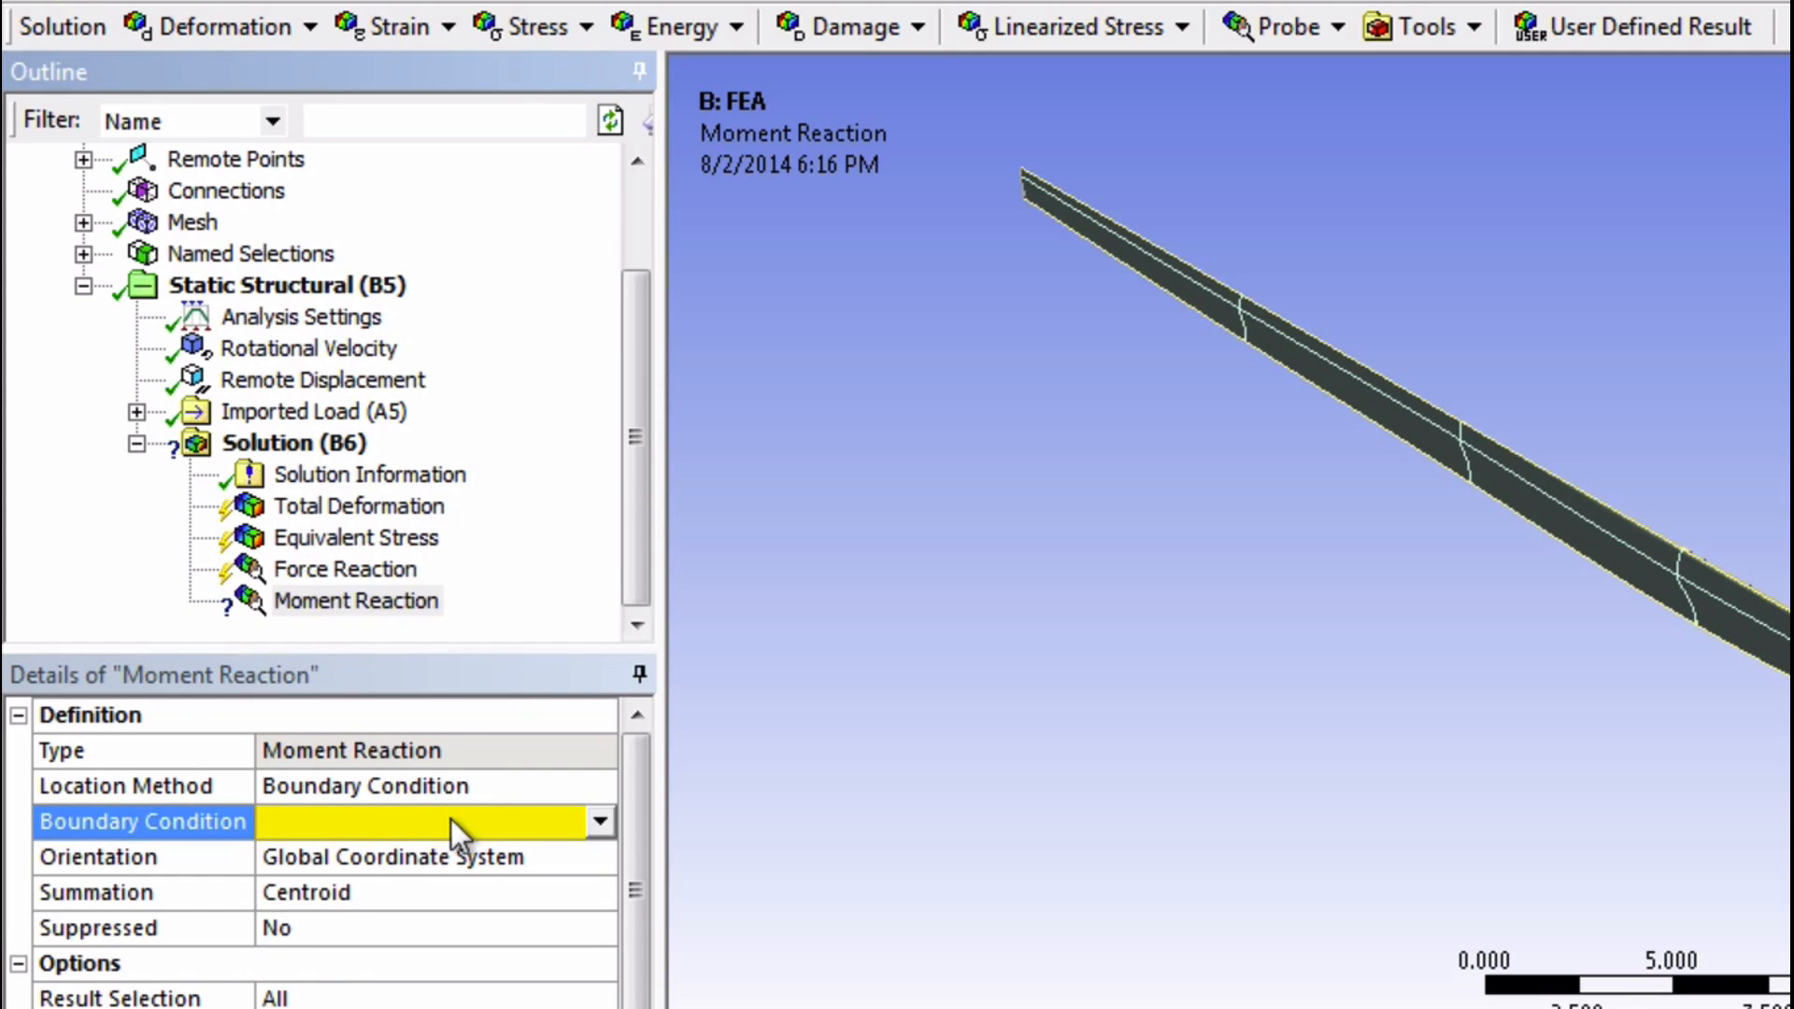
left_click(420, 822)
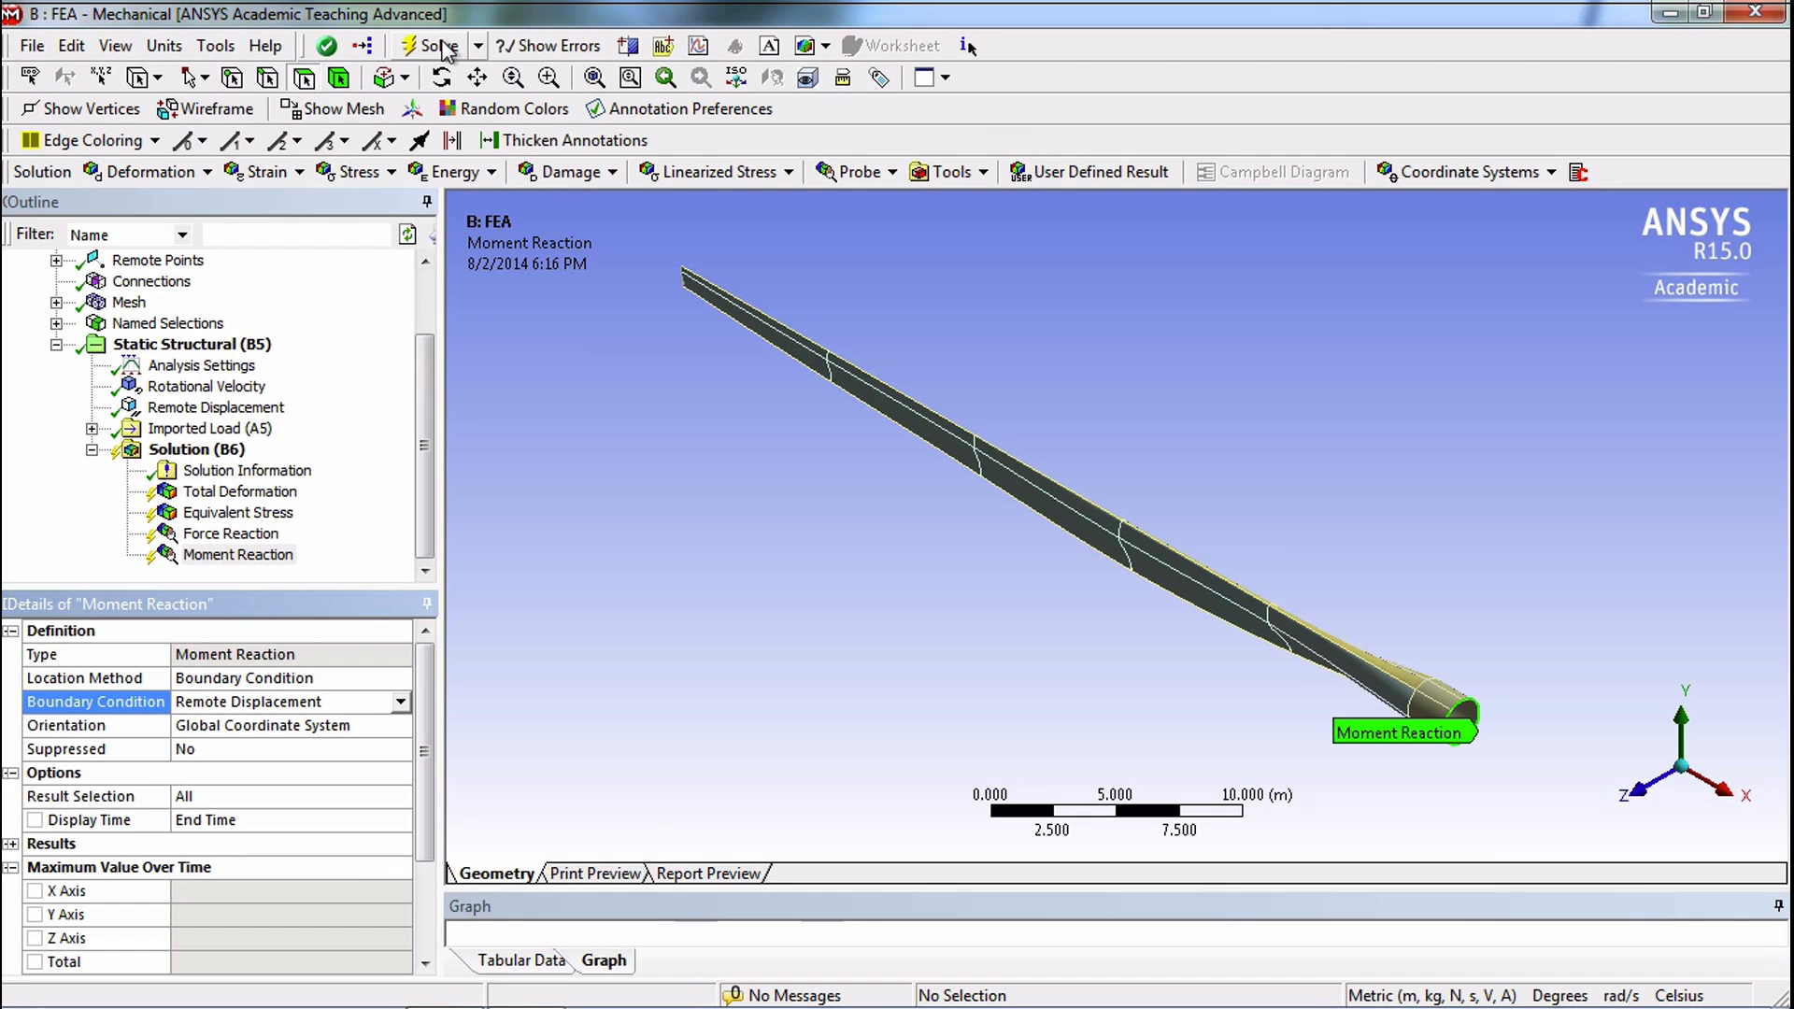
Solve the analysis and display the Total Deformation result, maximum about 0.473 m
left_click(430, 45)
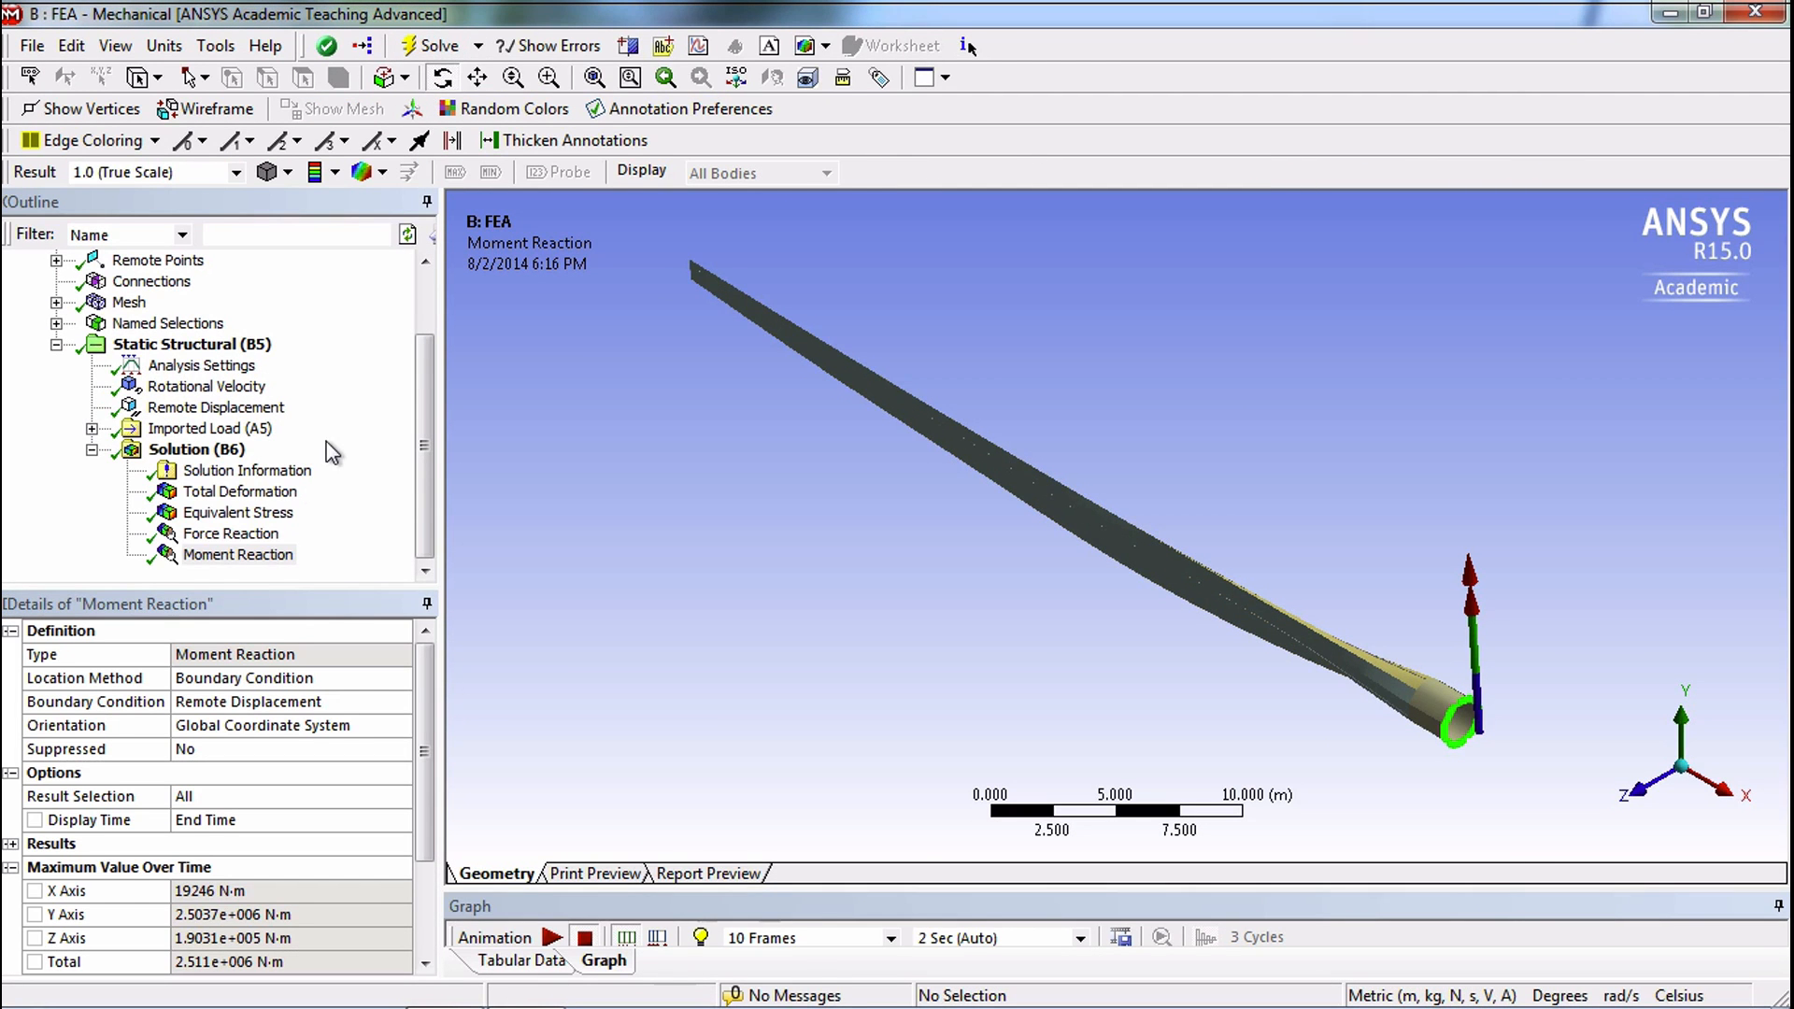
mouse_move(241, 492)
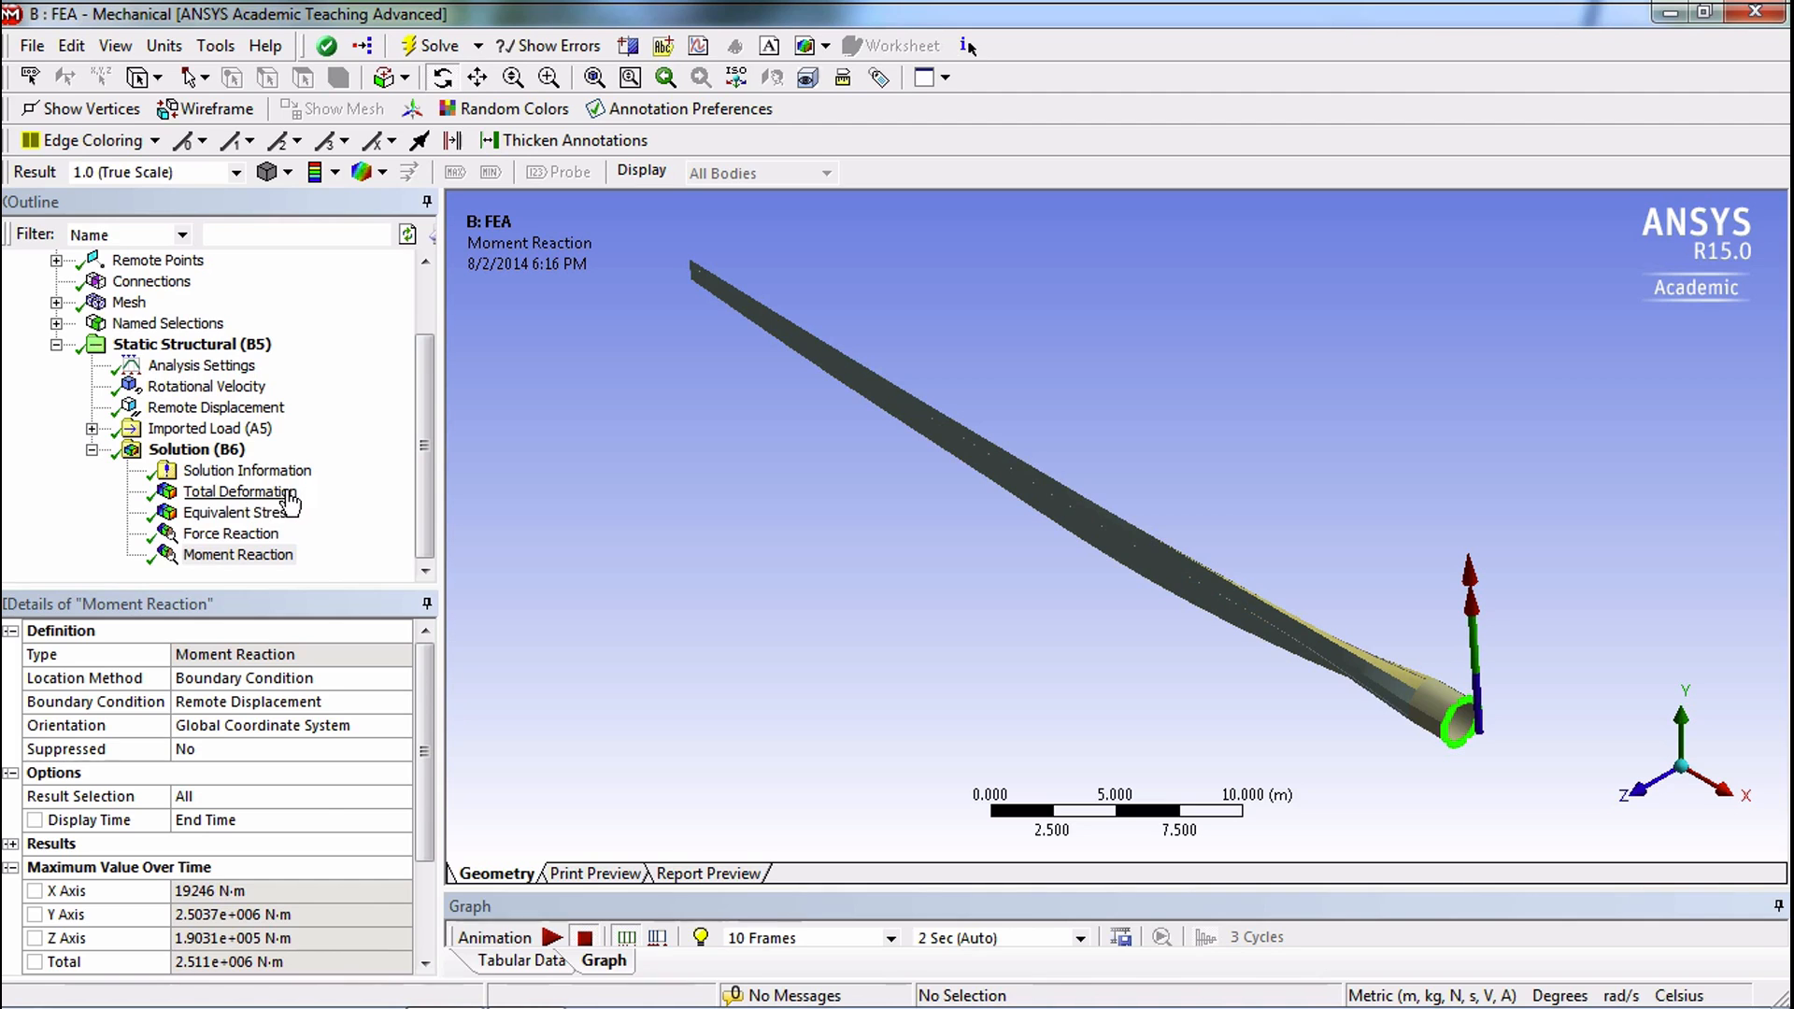
left_click(239, 491)
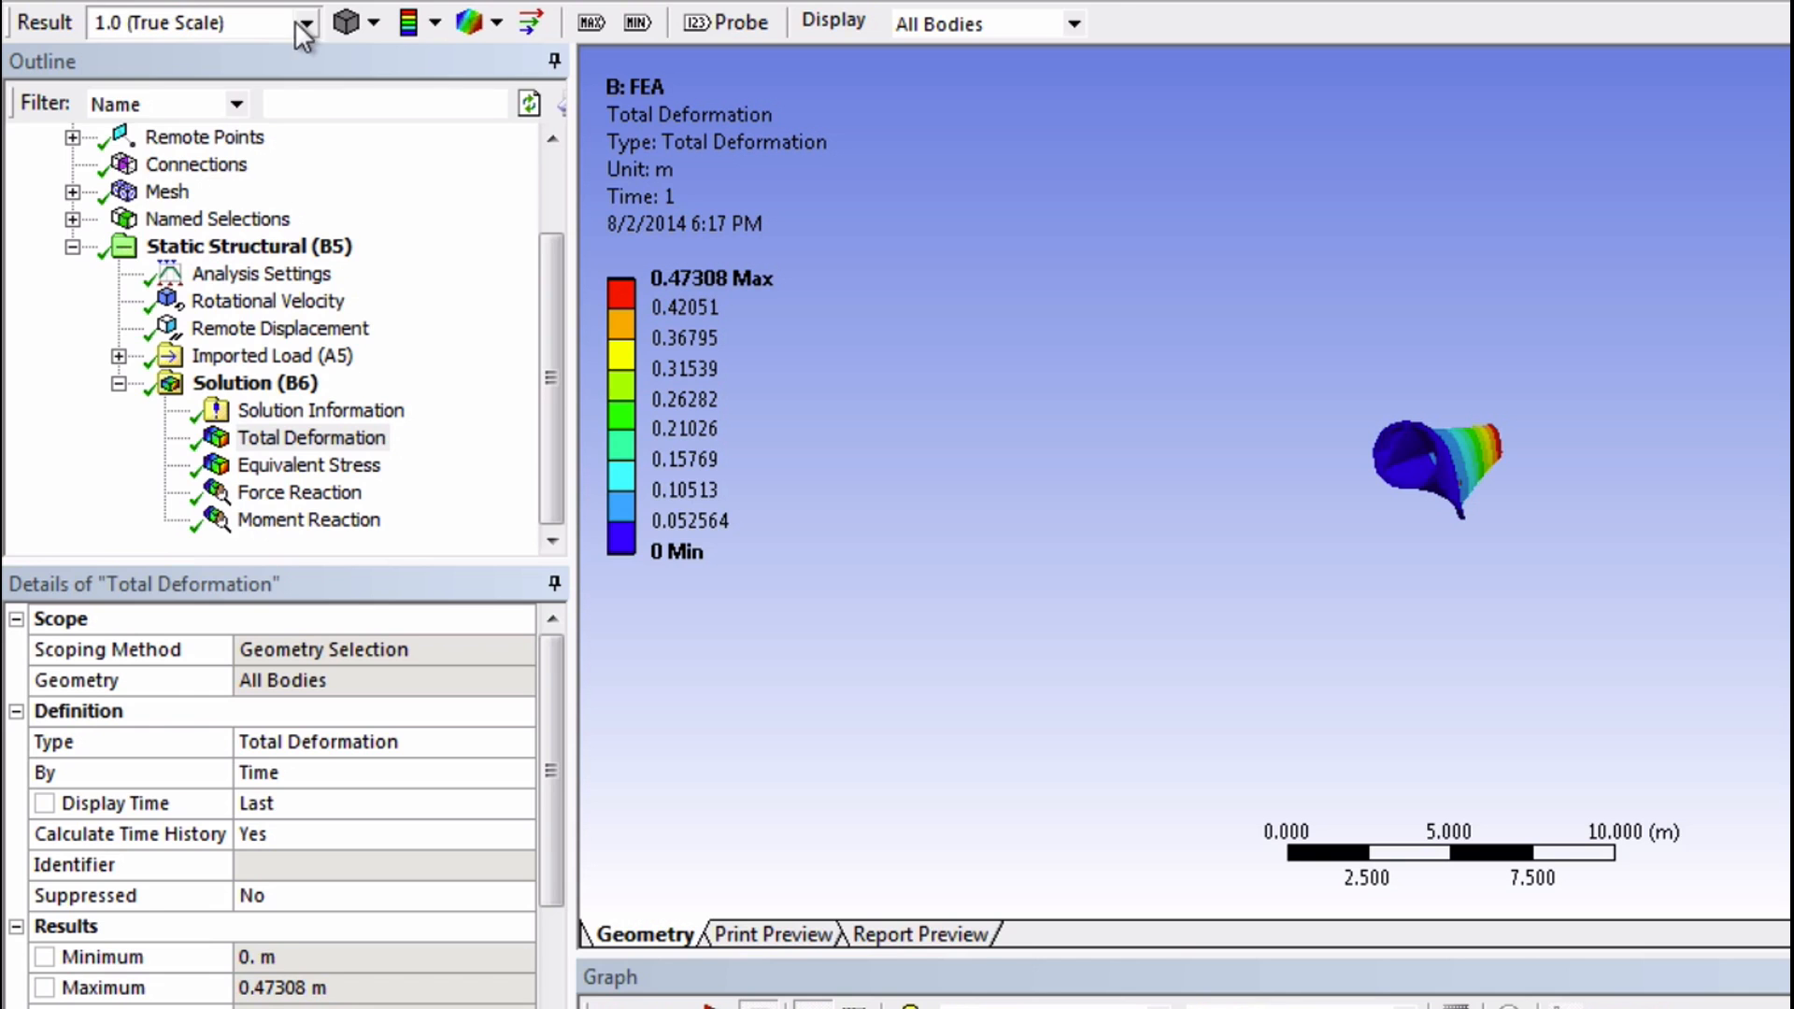
Keep the result scale at 1.0 (True Scale) and show the undeformed wireframe overlay
left_click(301, 22)
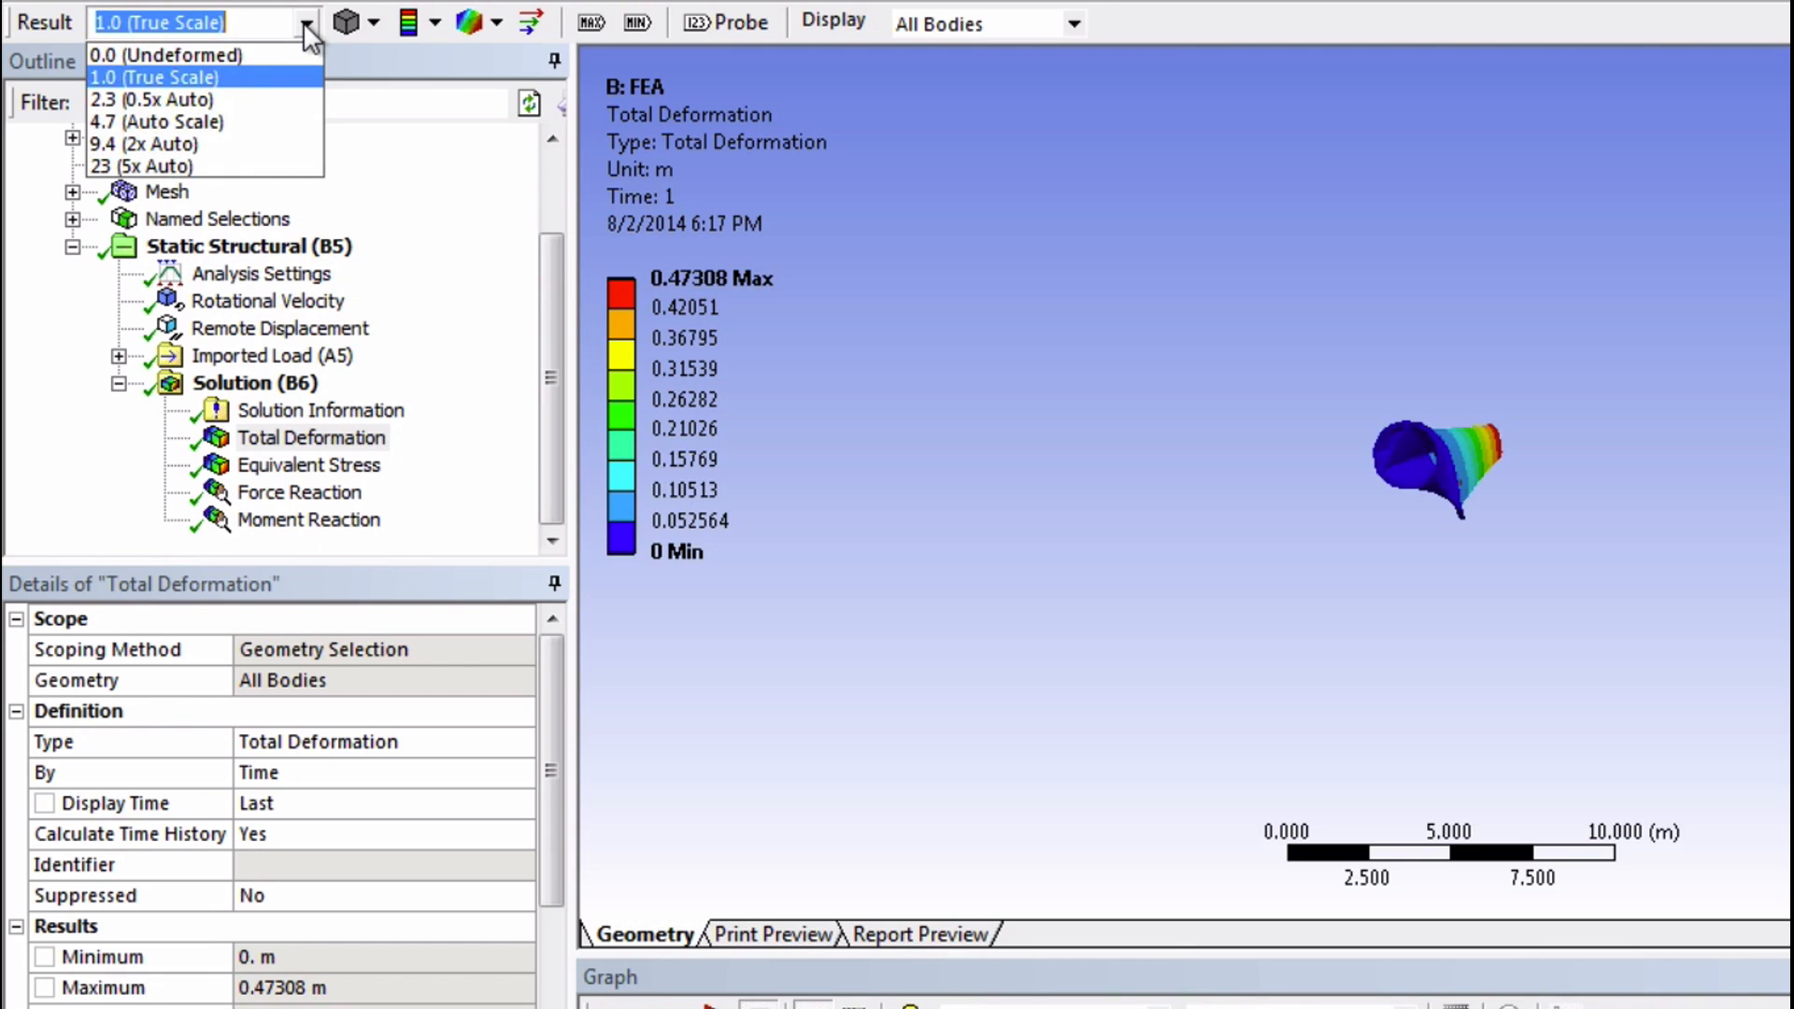
mouse_move(205, 144)
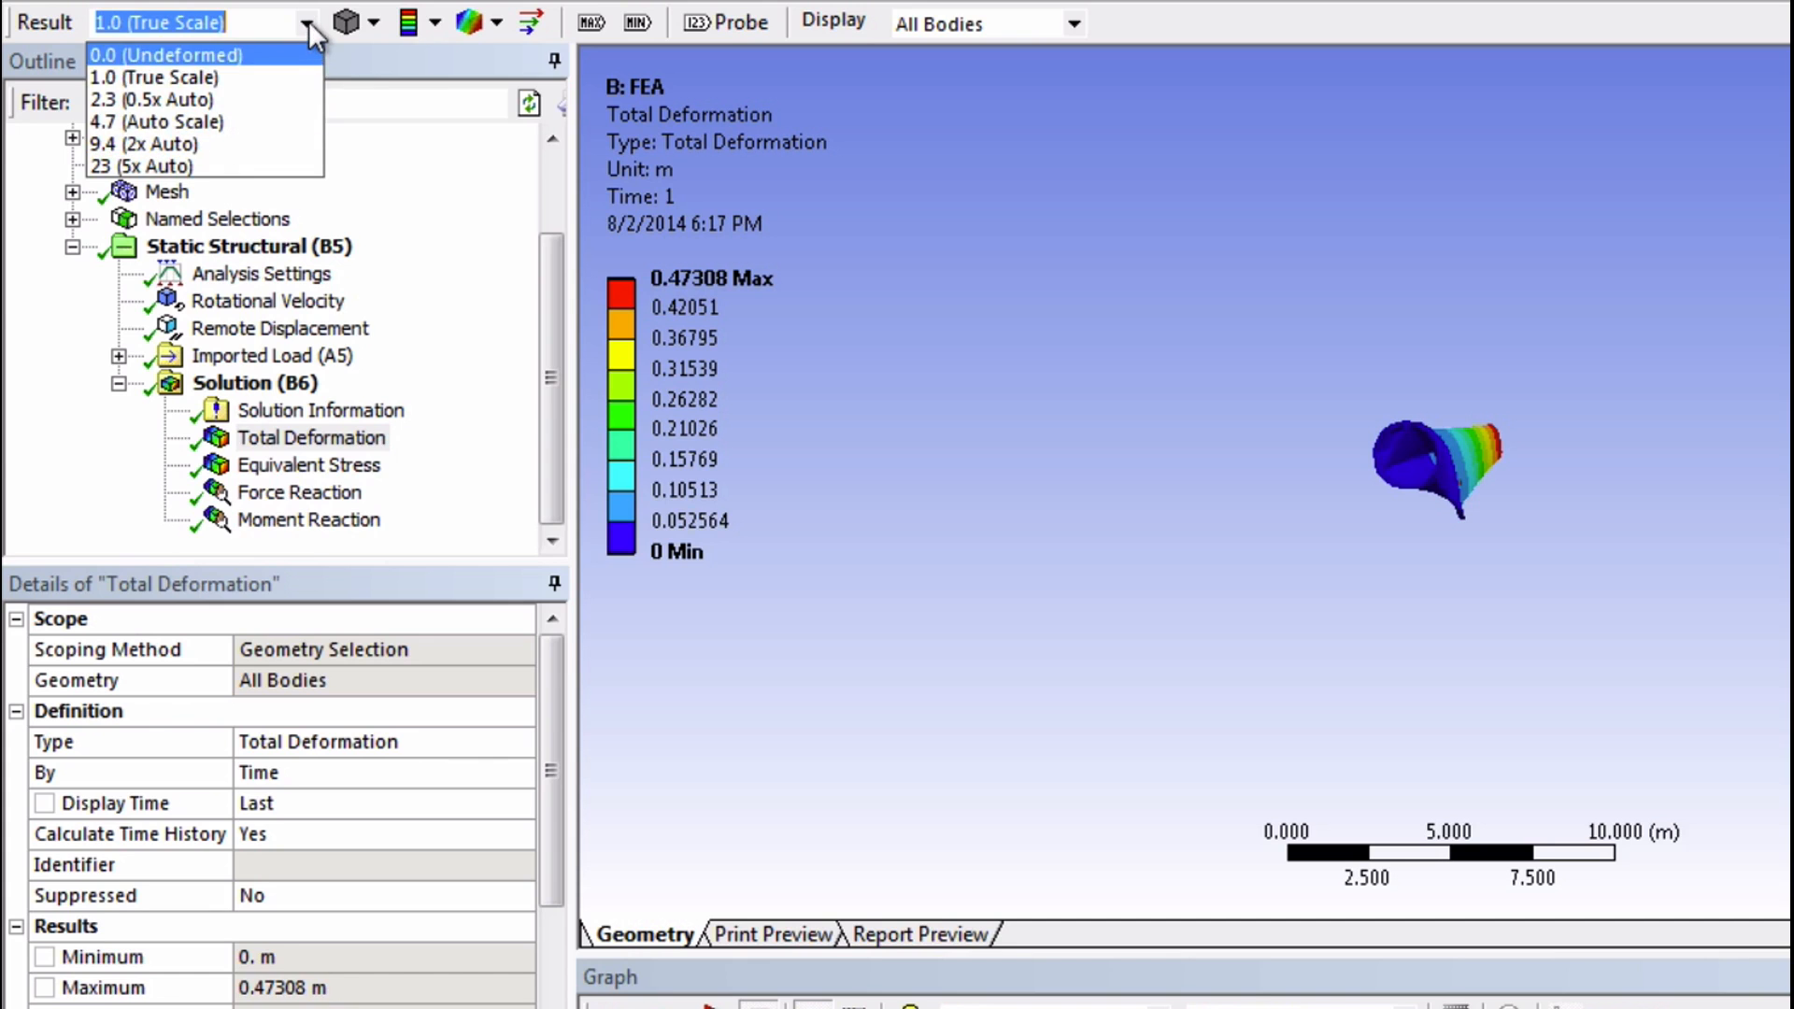
left_click(153, 77)
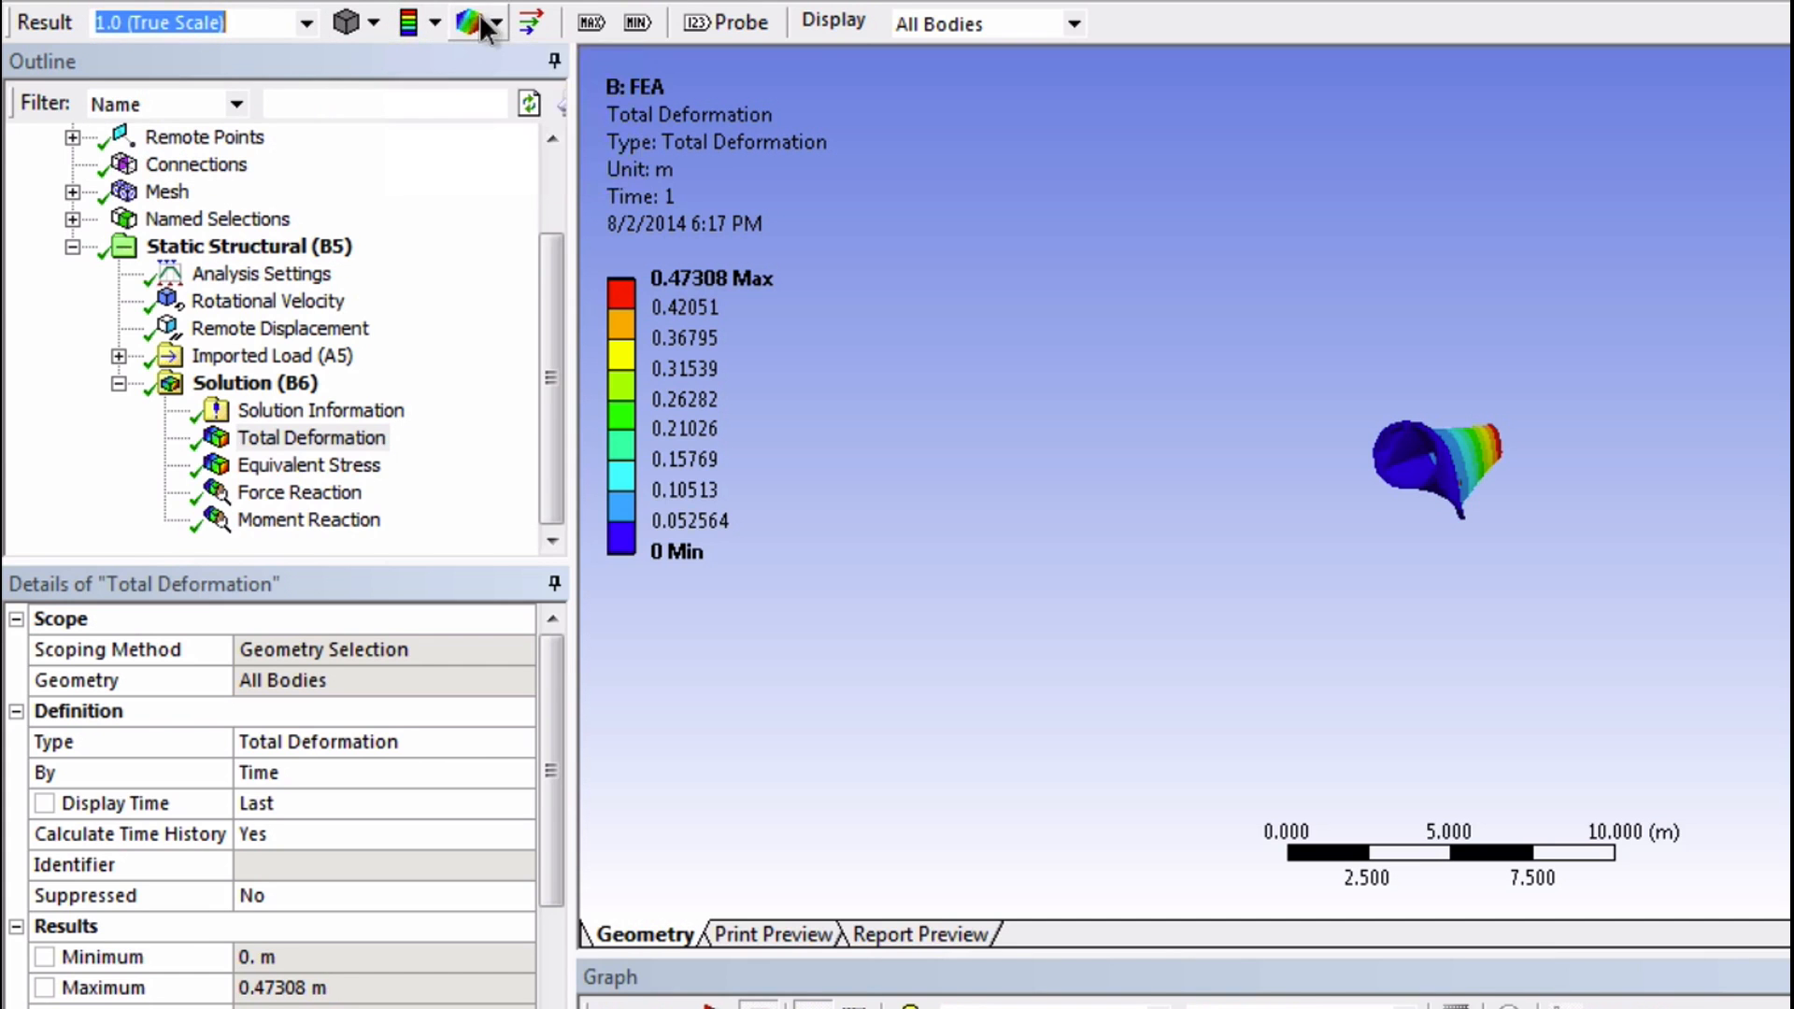
left_click(466, 23)
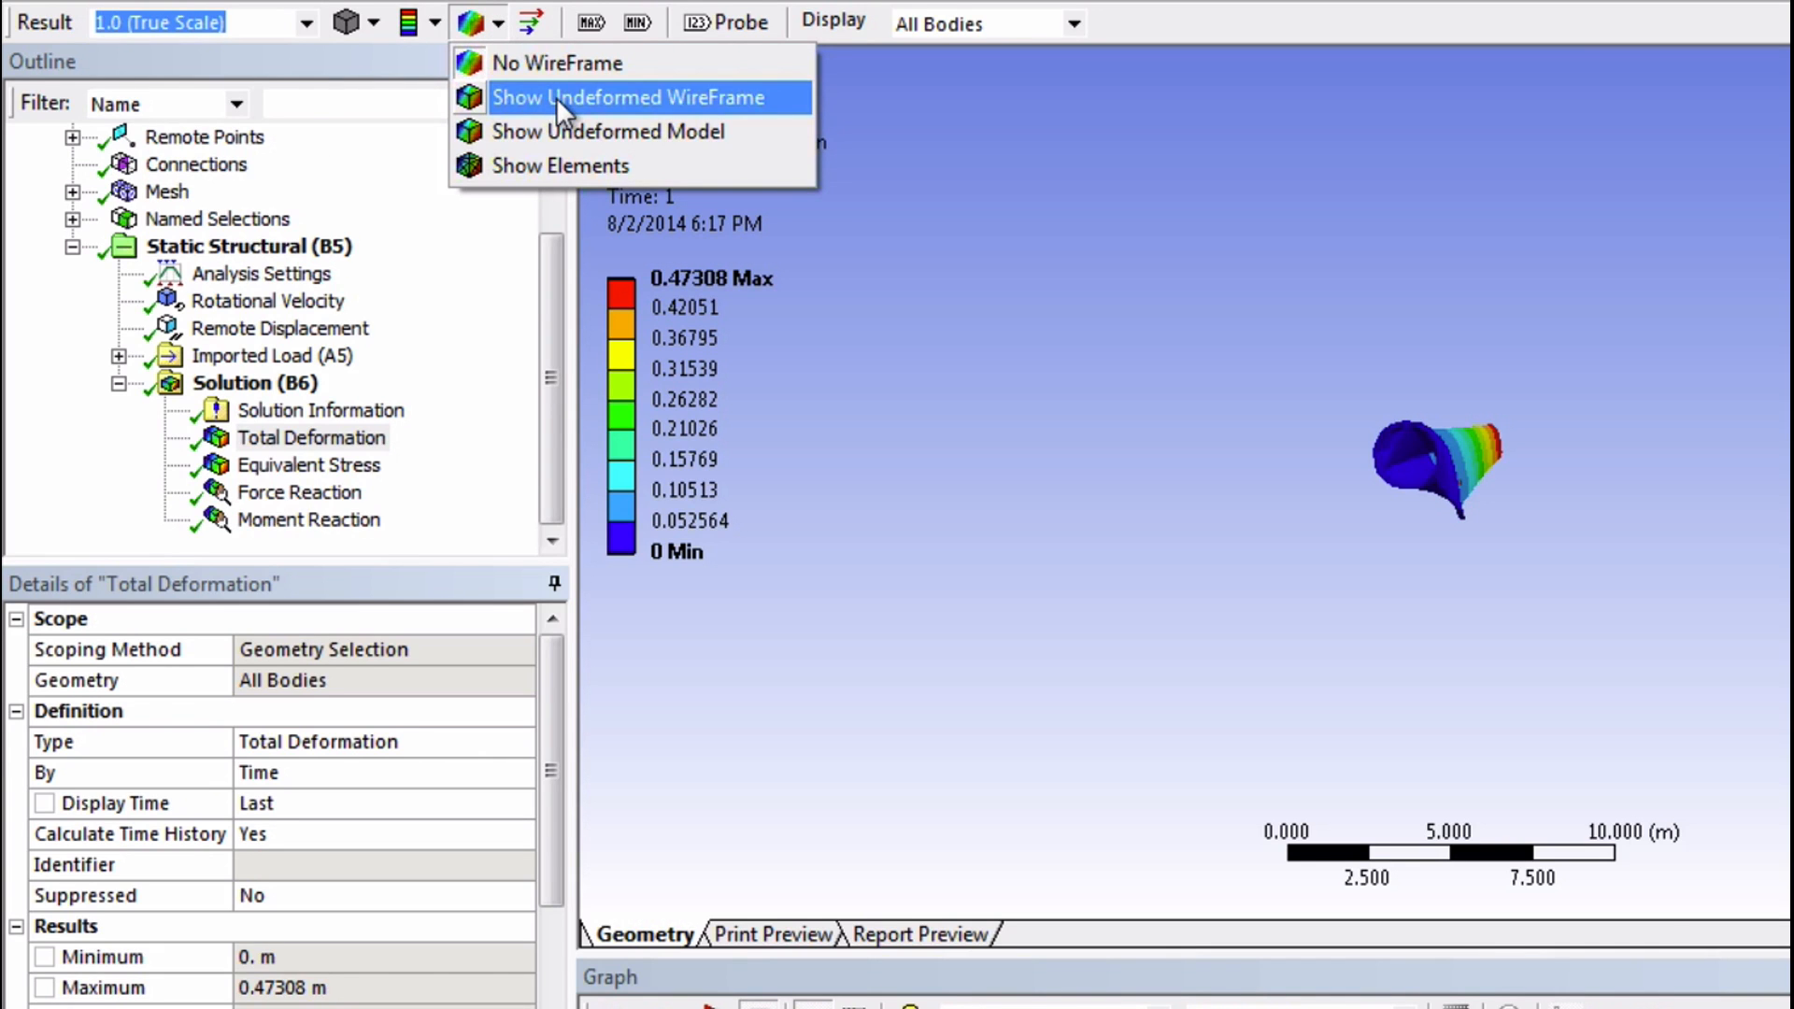
left_click(639, 95)
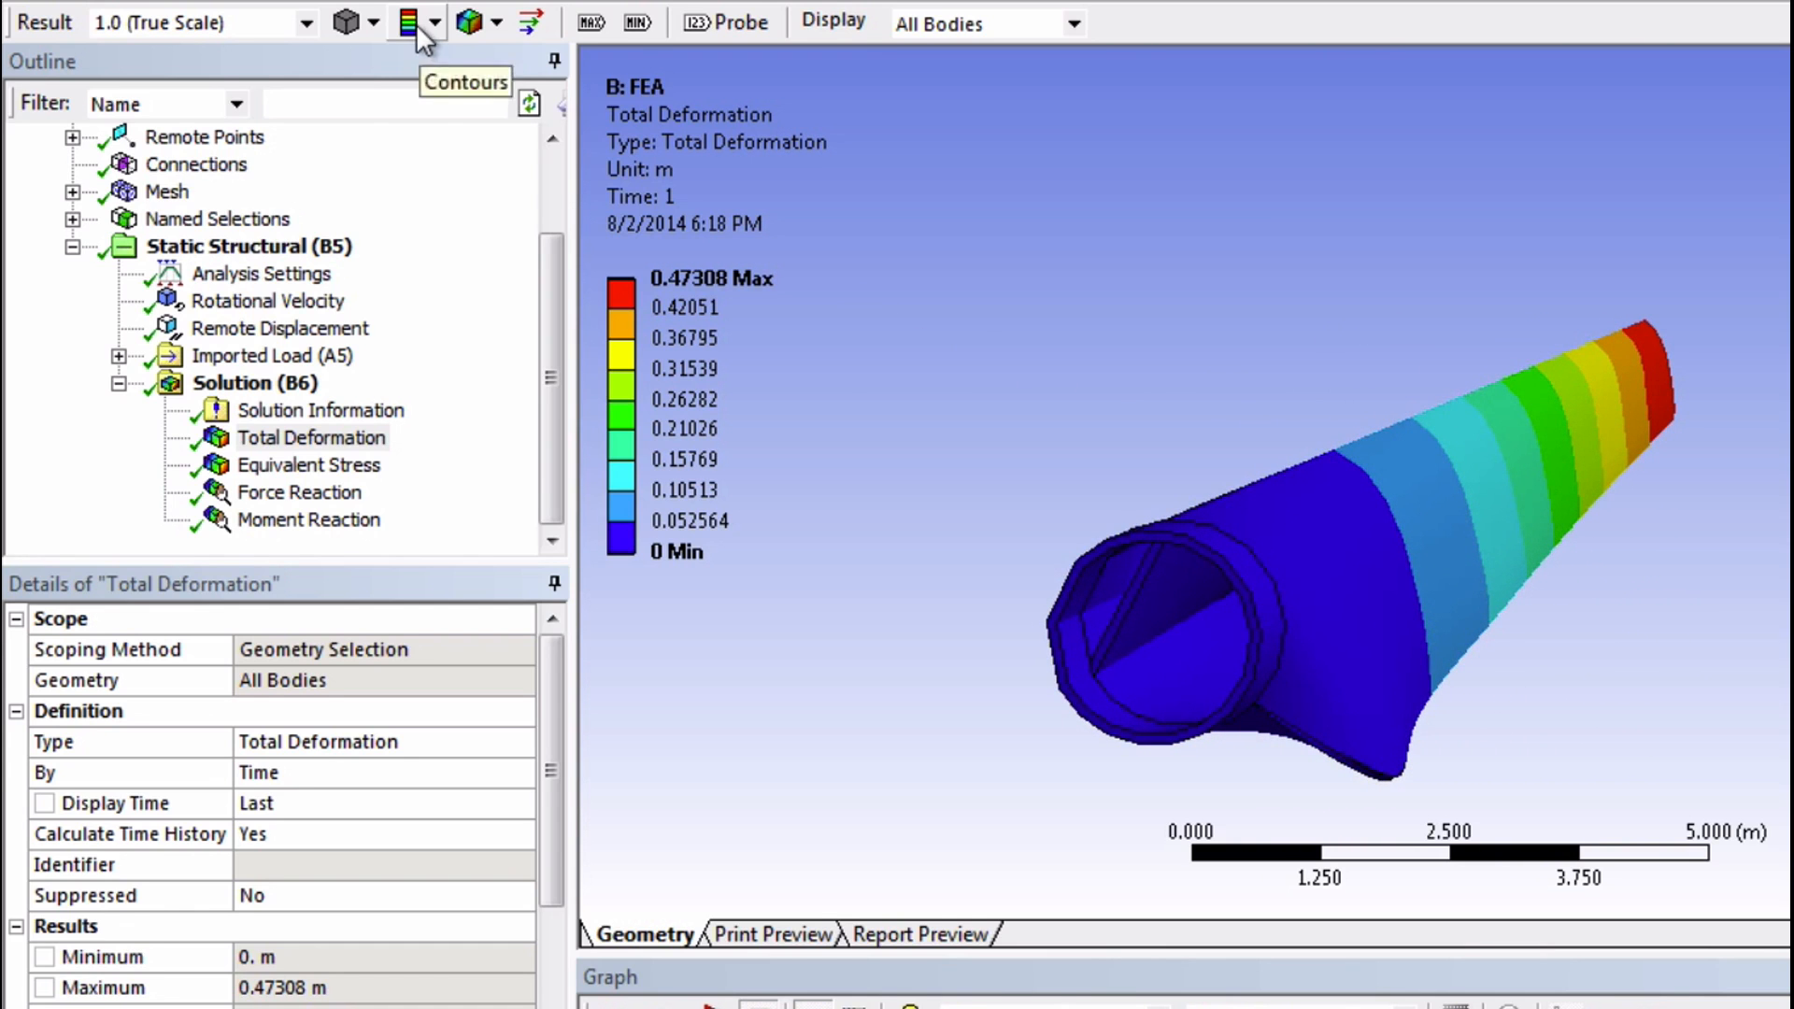
Show smooth contours, play the deformation animation and stop it
left_click(409, 22)
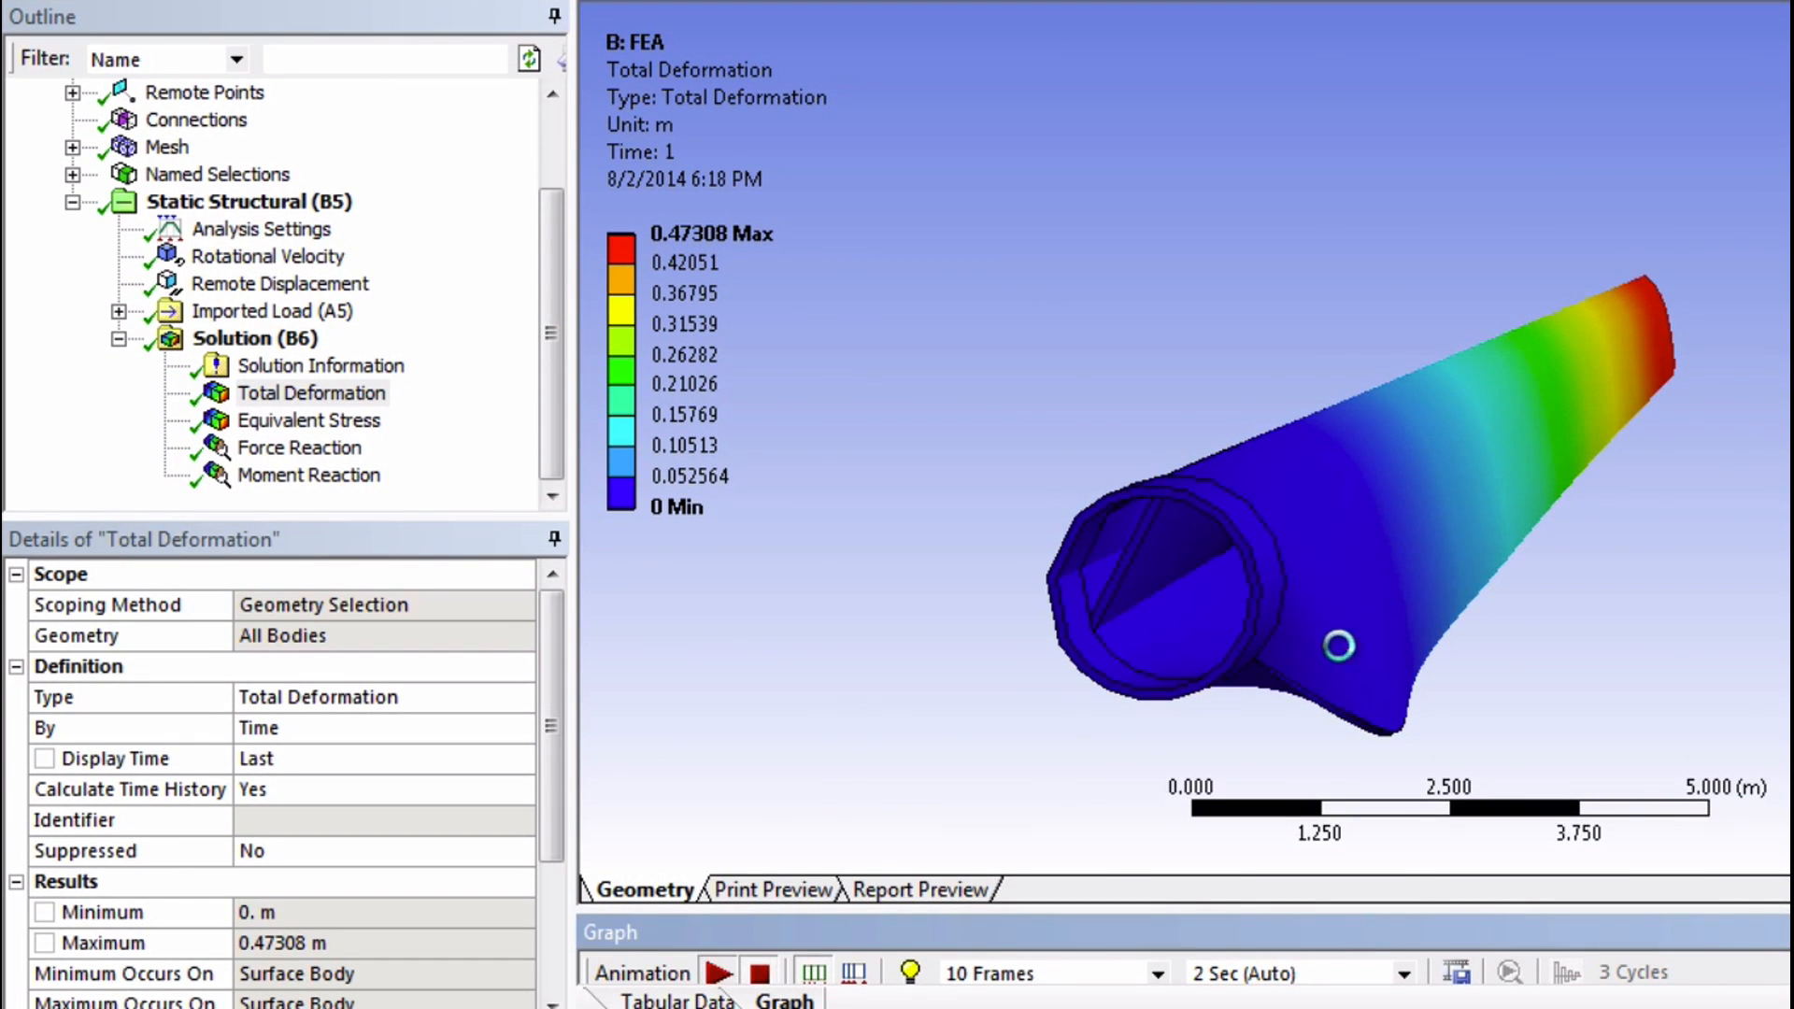
left_click(717, 972)
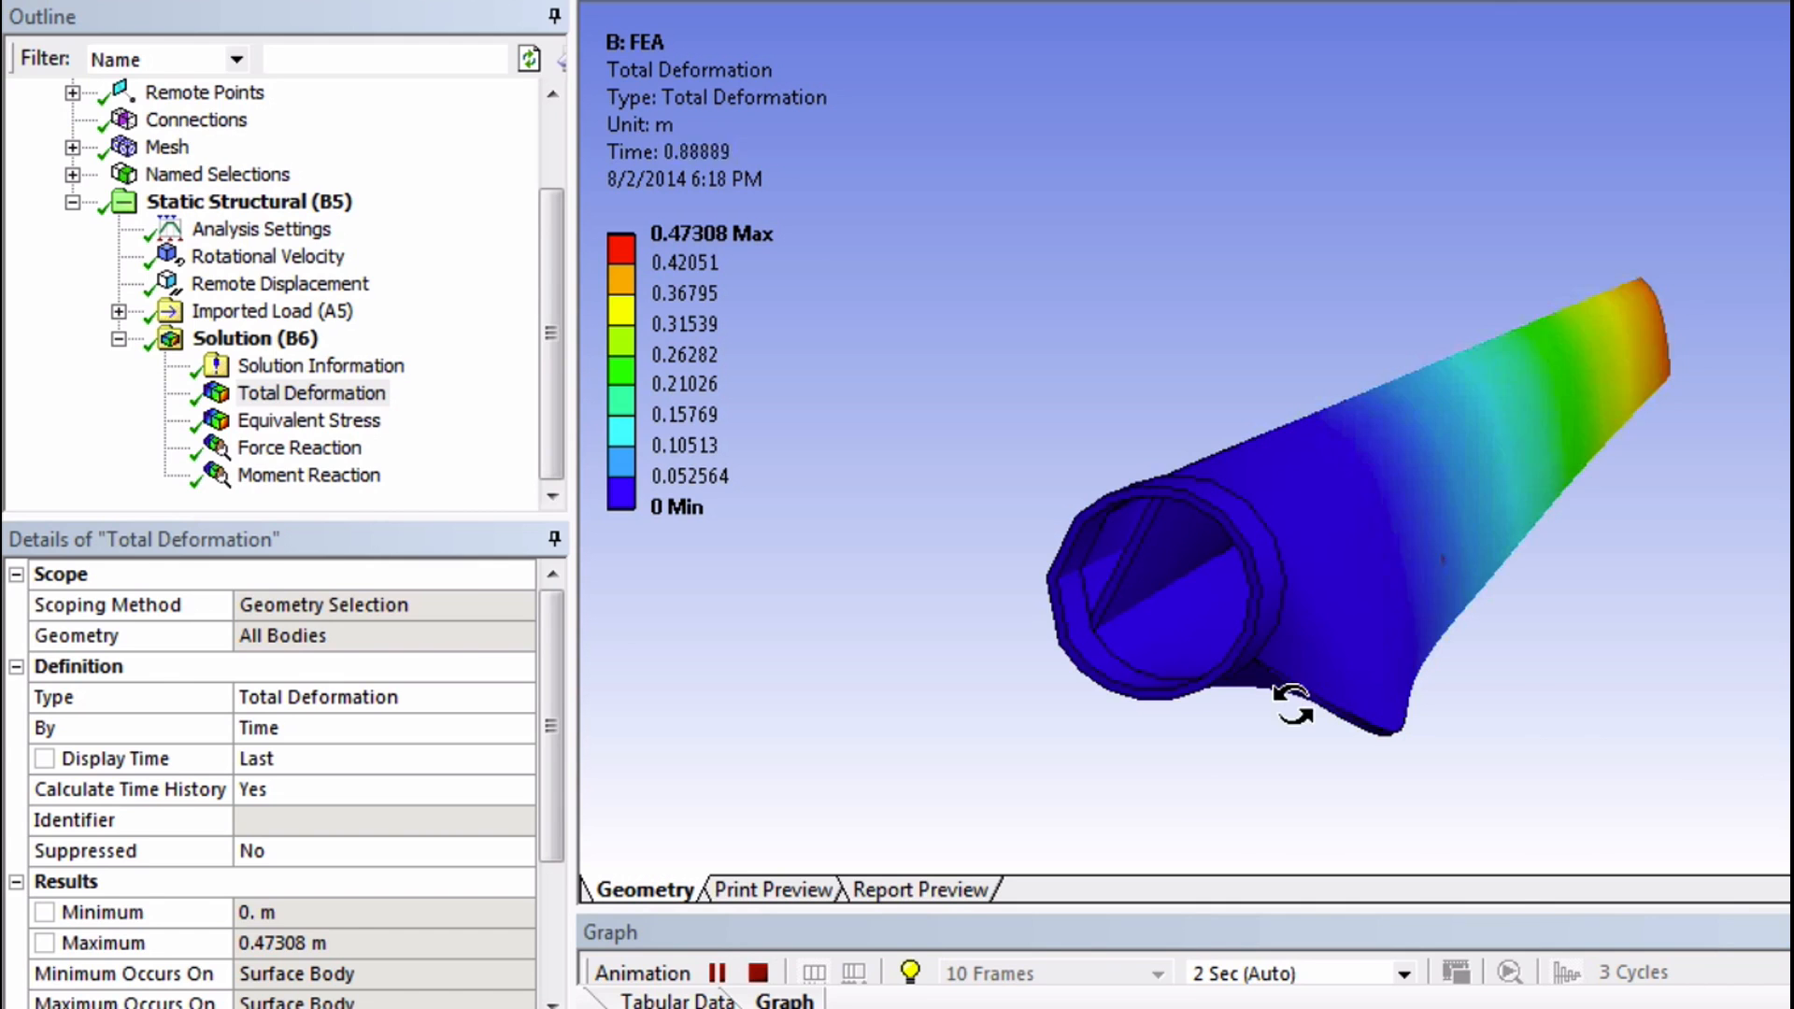
left_click(757, 971)
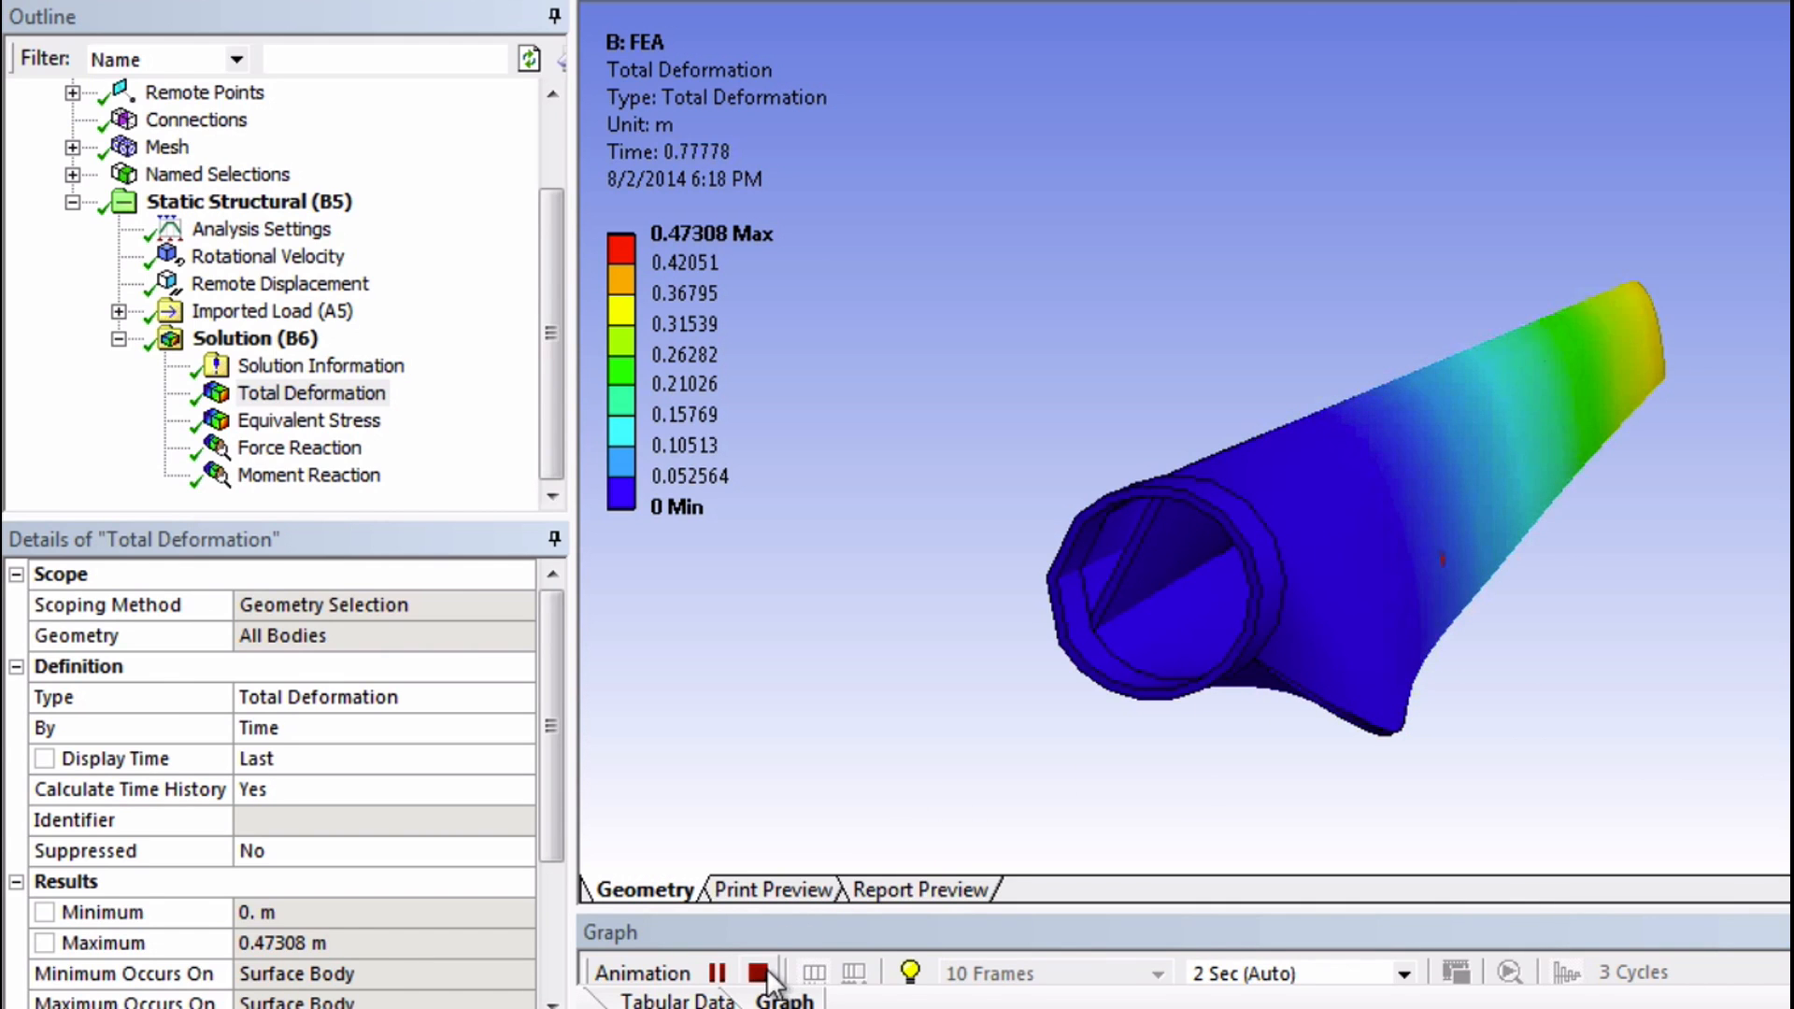
left_click(713, 971)
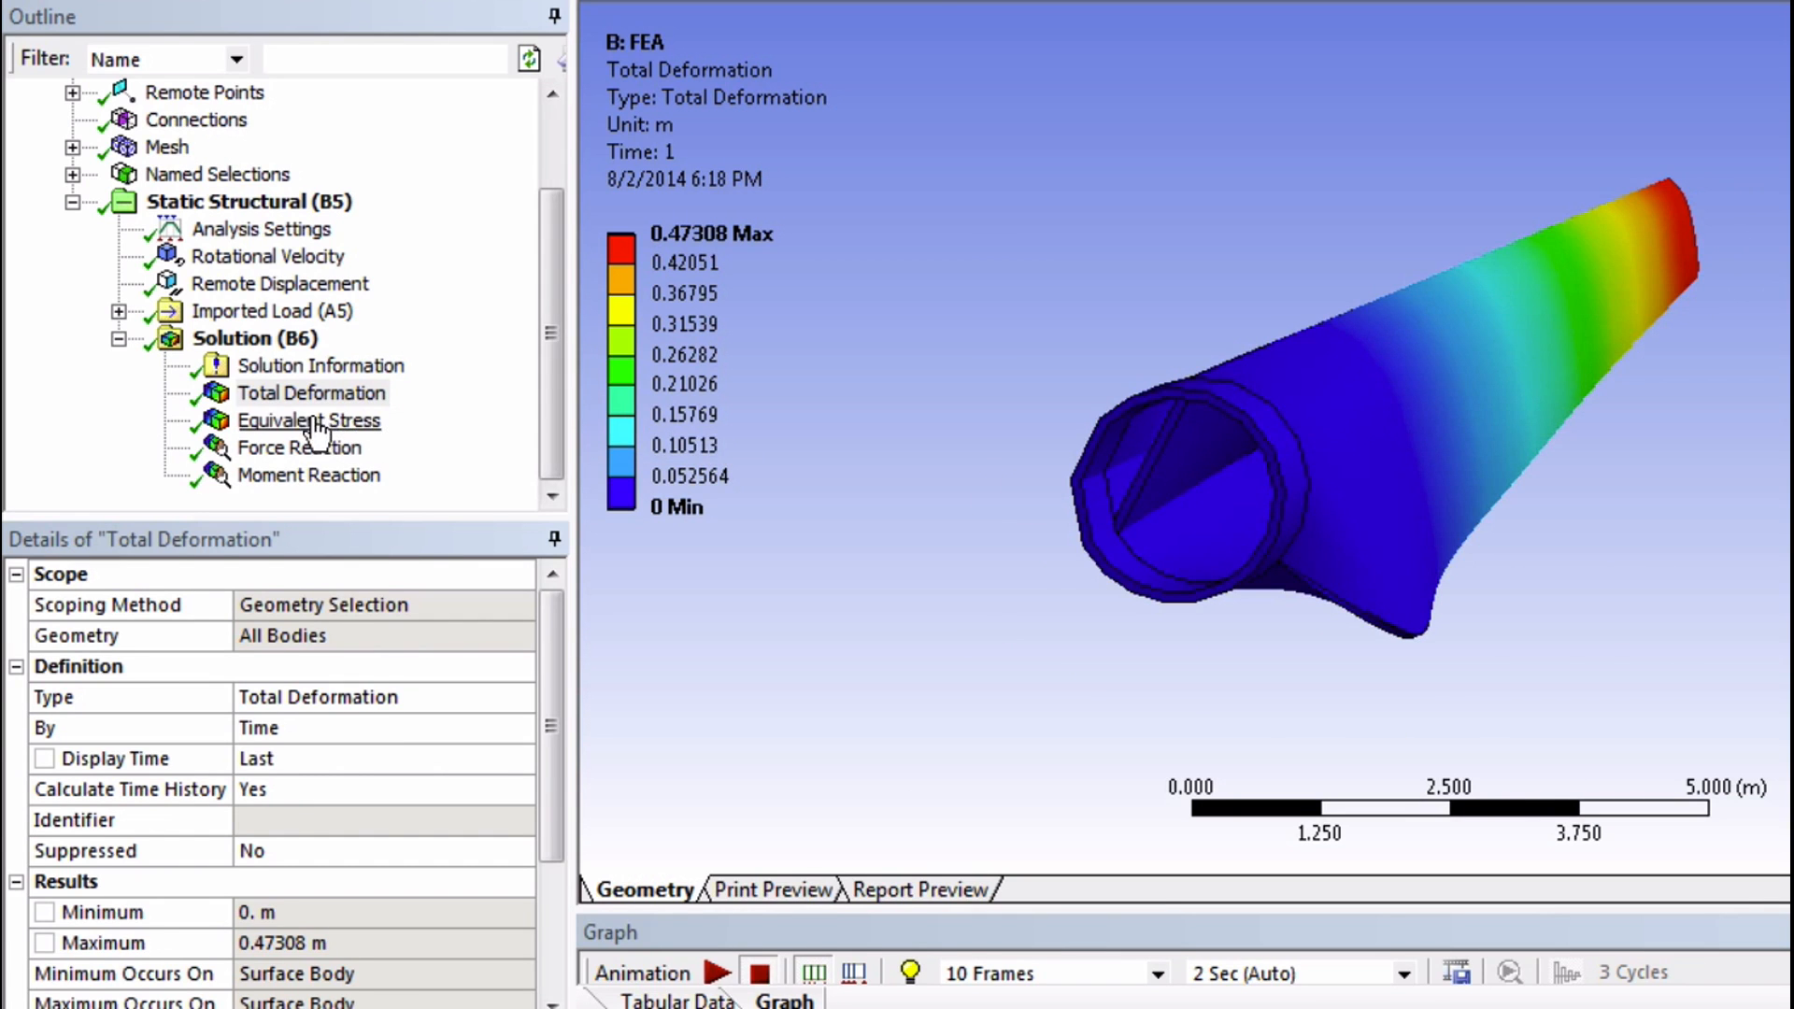
Display Equivalent Stress (peak about 3.25e7 Pa) and orbit to the high-stress midsection
left_click(308, 421)
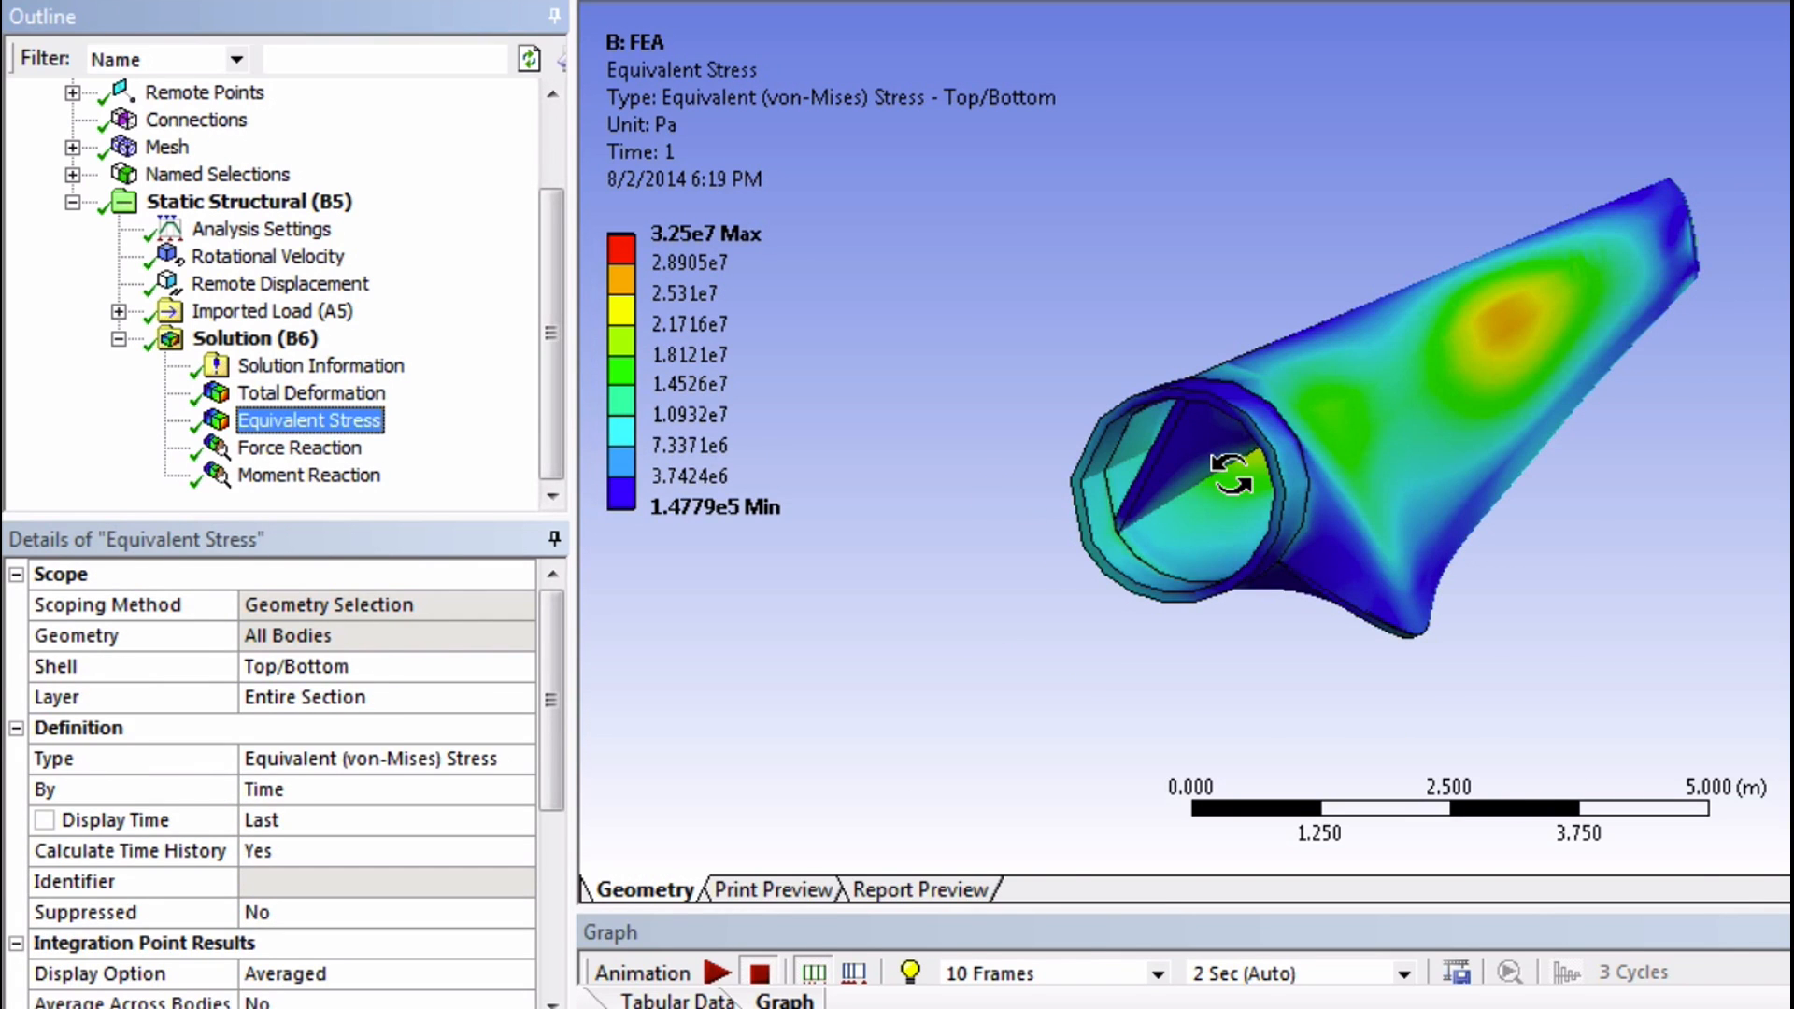
left_click_drag(1230, 475, 1348, 469)
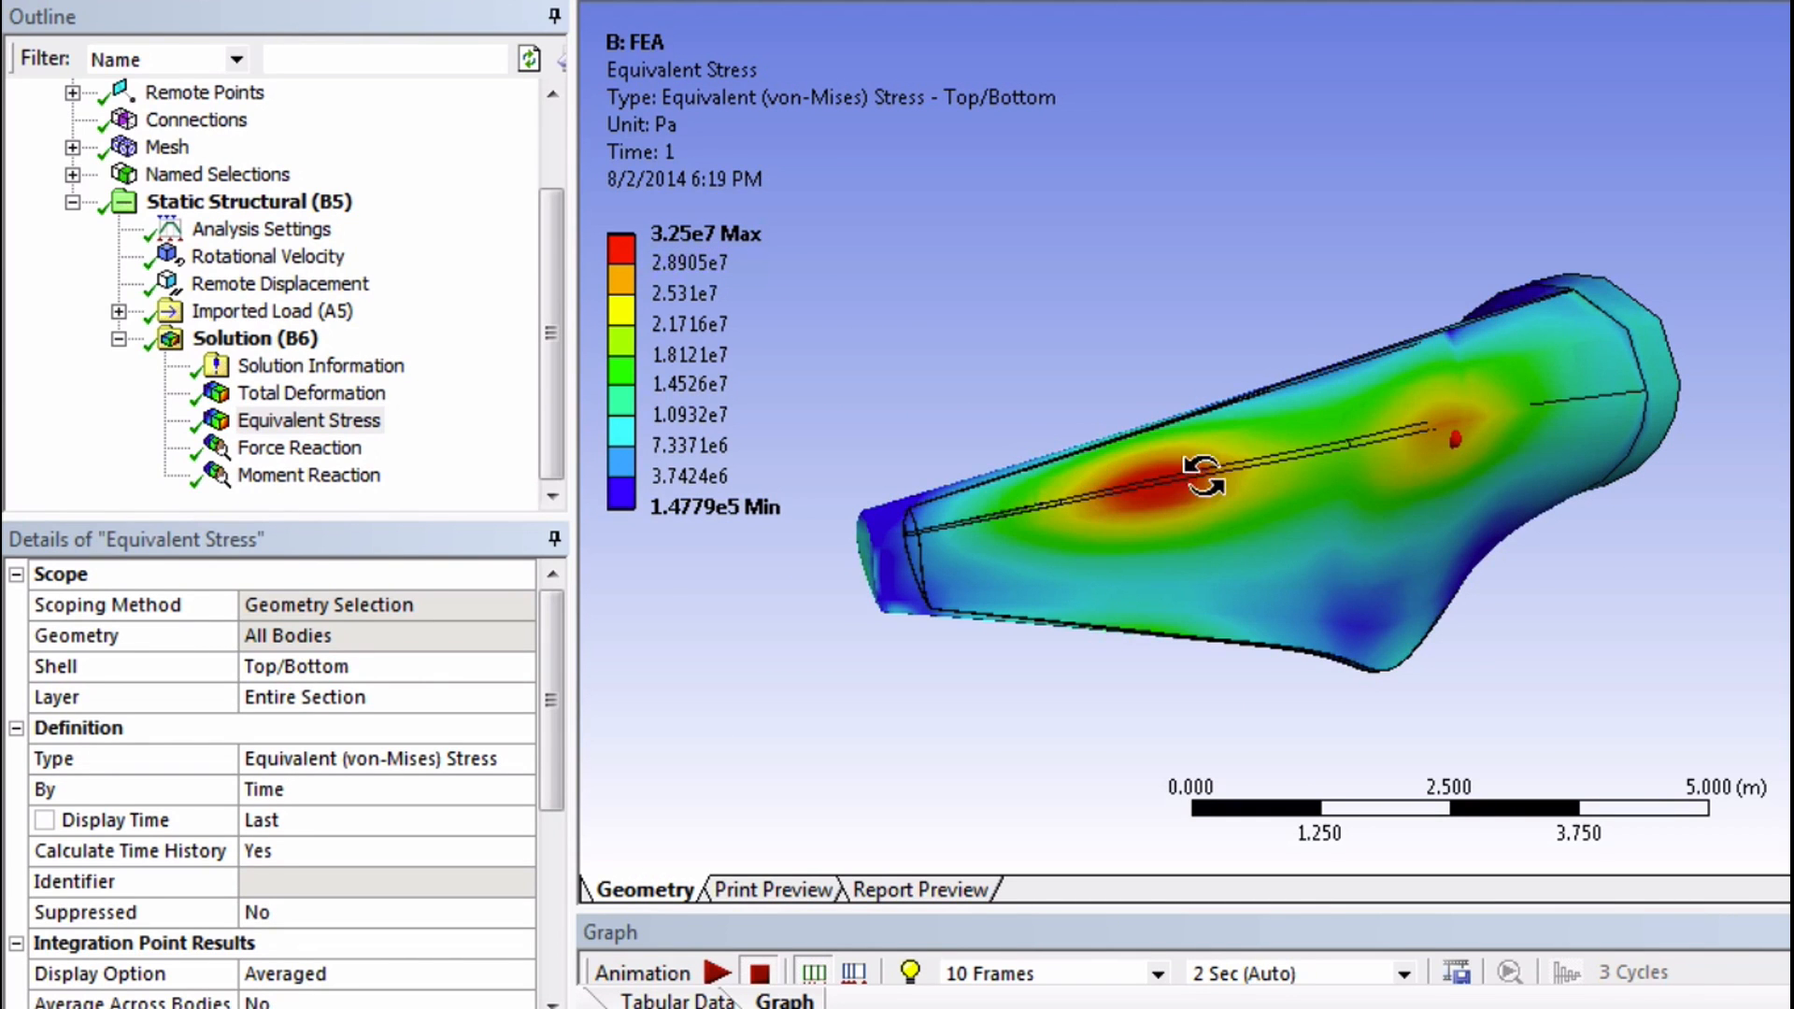
left_click_drag(1203, 474, 1155, 494)
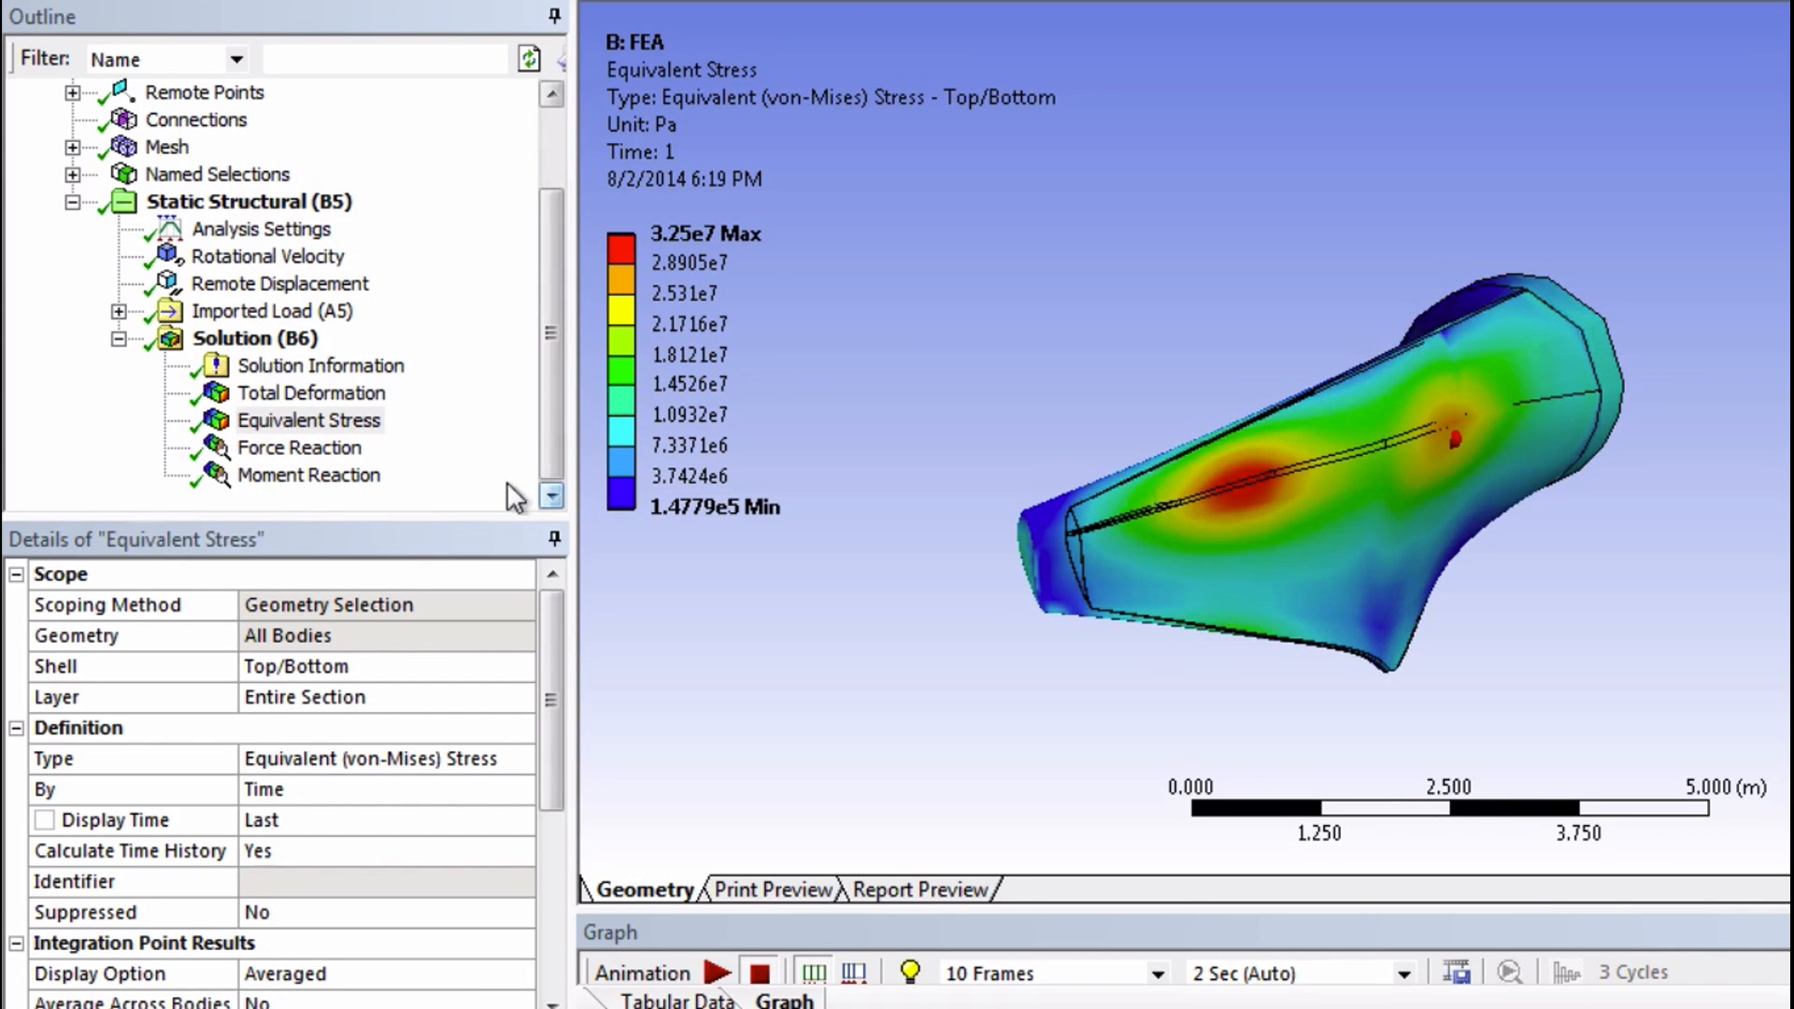
Display the Force Reaction, total maximum about 1.5798e6 N at Remote Displacement
left_click(299, 446)
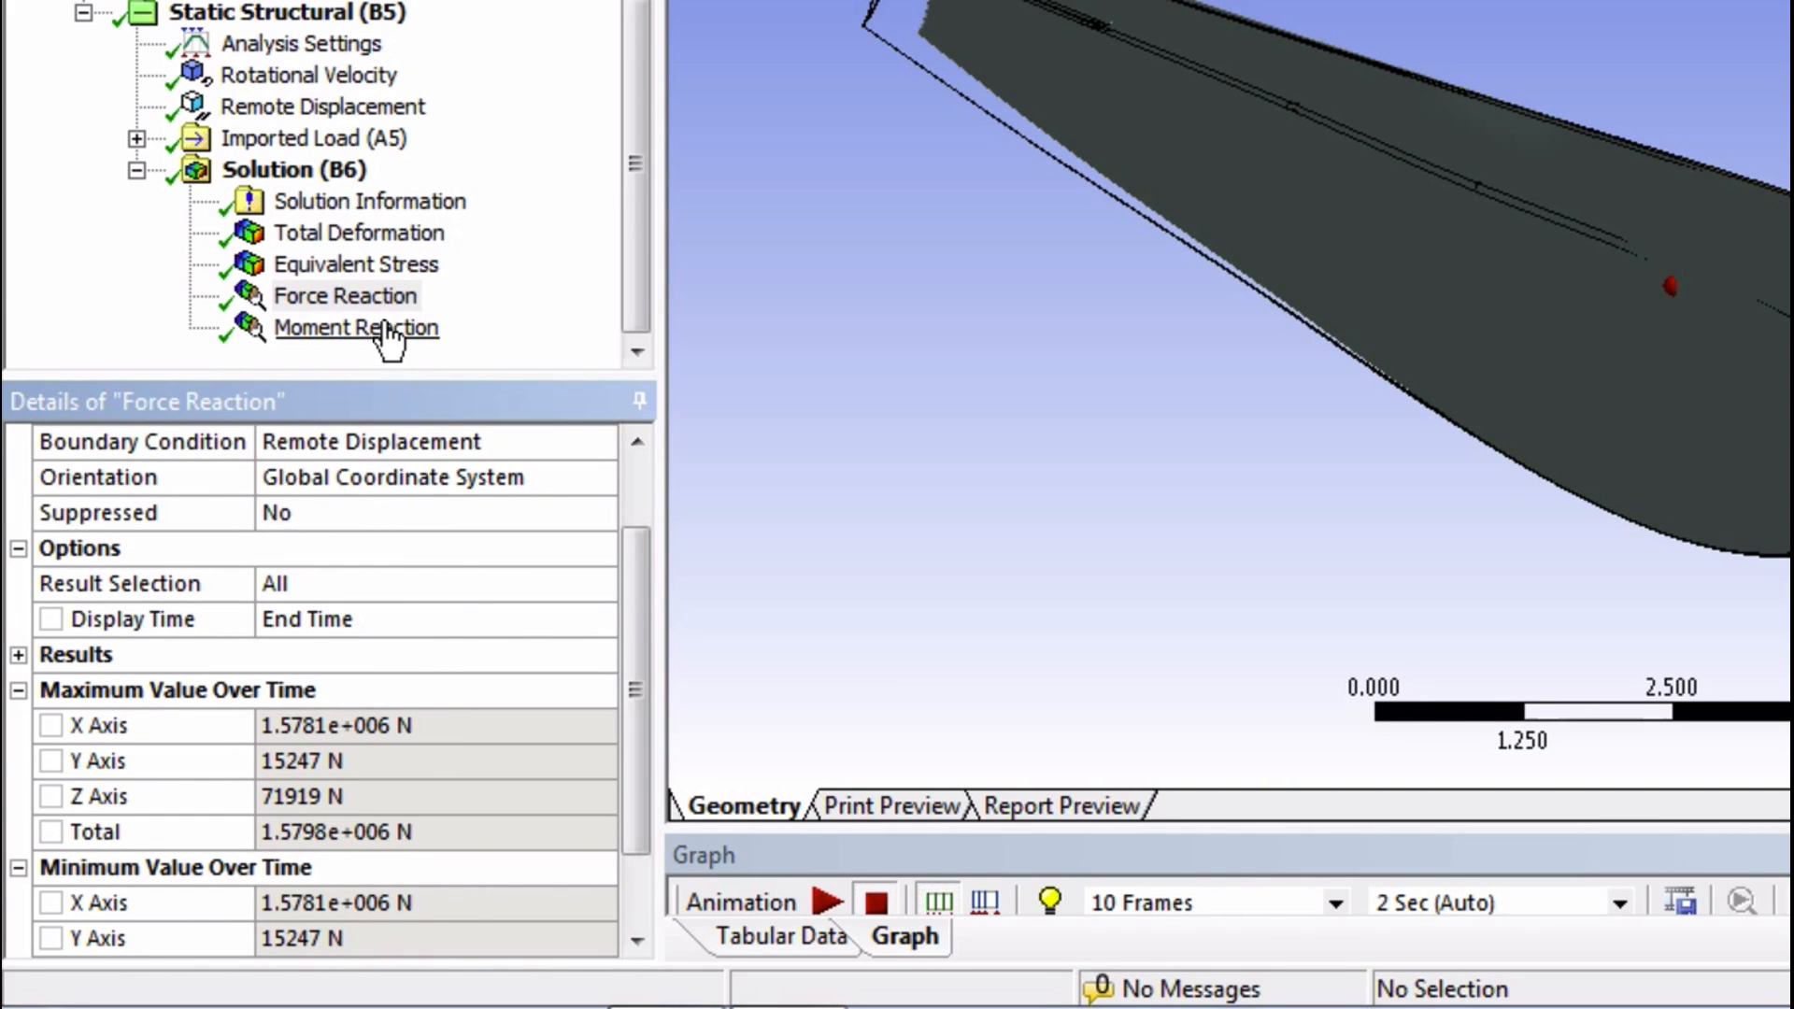
Display the Moment Reaction's values over time, total about 2.511e6 N·m
left_click(355, 327)
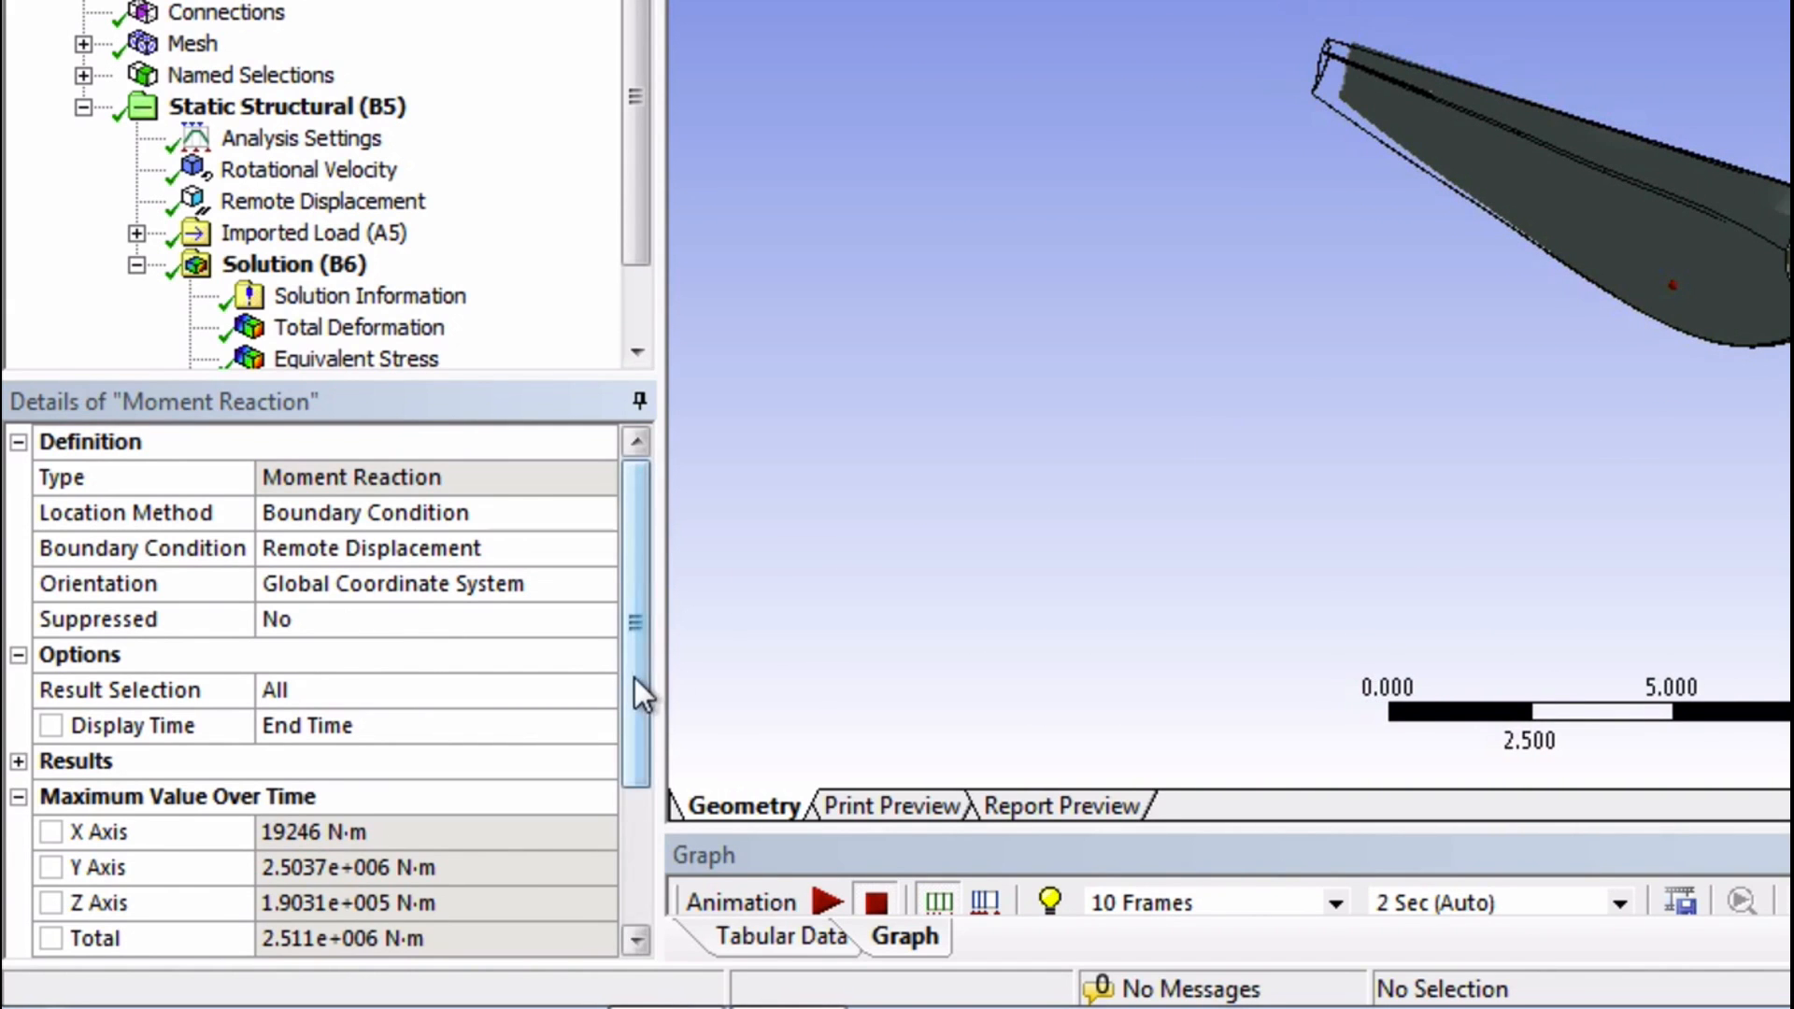
scroll("down", 3)
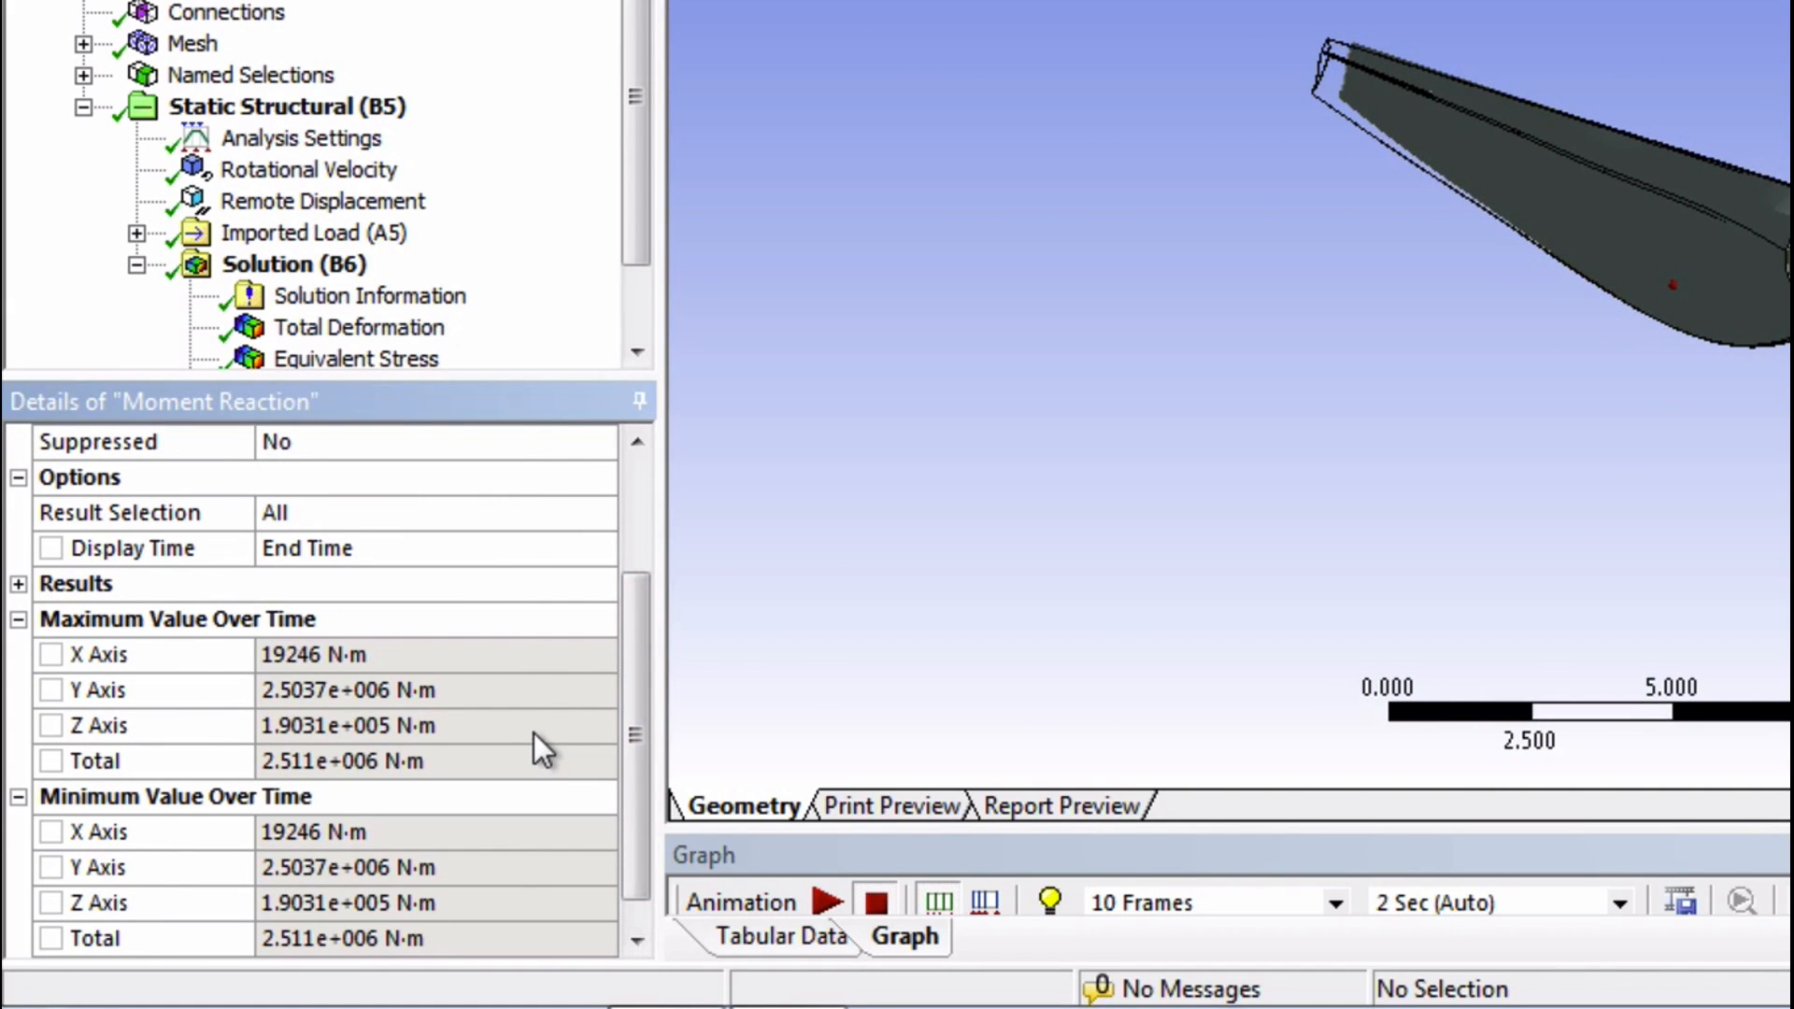